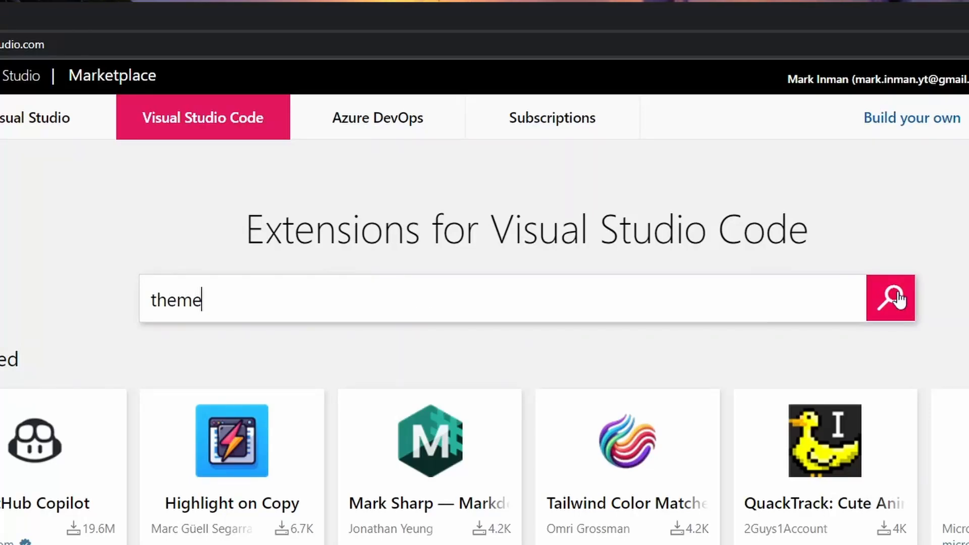
- Run the Marketplace search for 'theme' among Visual Studio Code extensions
click(890, 298)
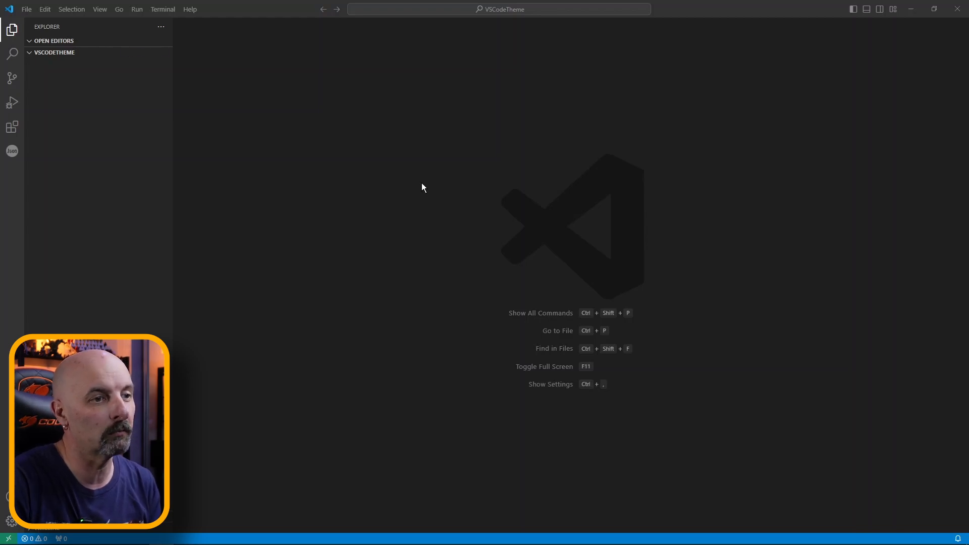
- Confirm Node v20.17.0 is installed by running 'node -v' in a new terminal
click(162, 9)
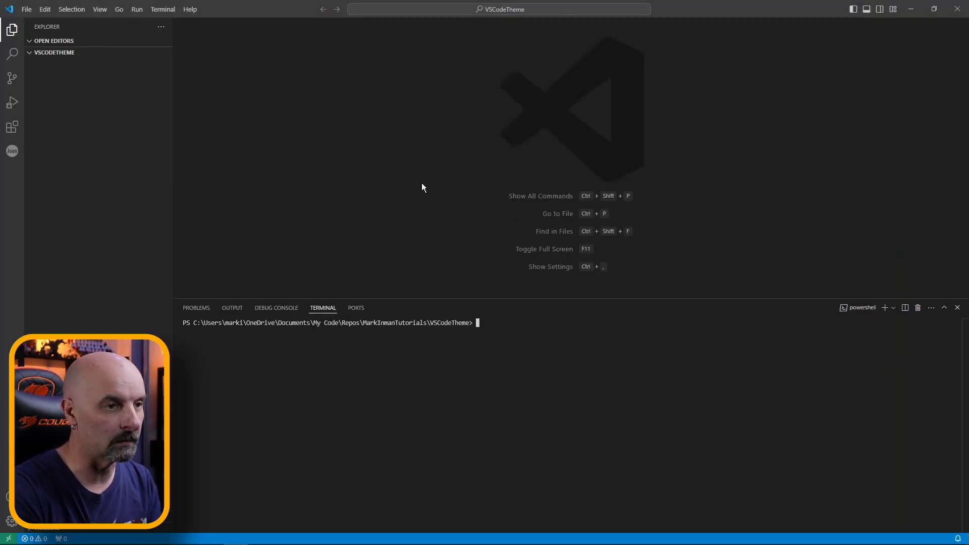
text(node -v)
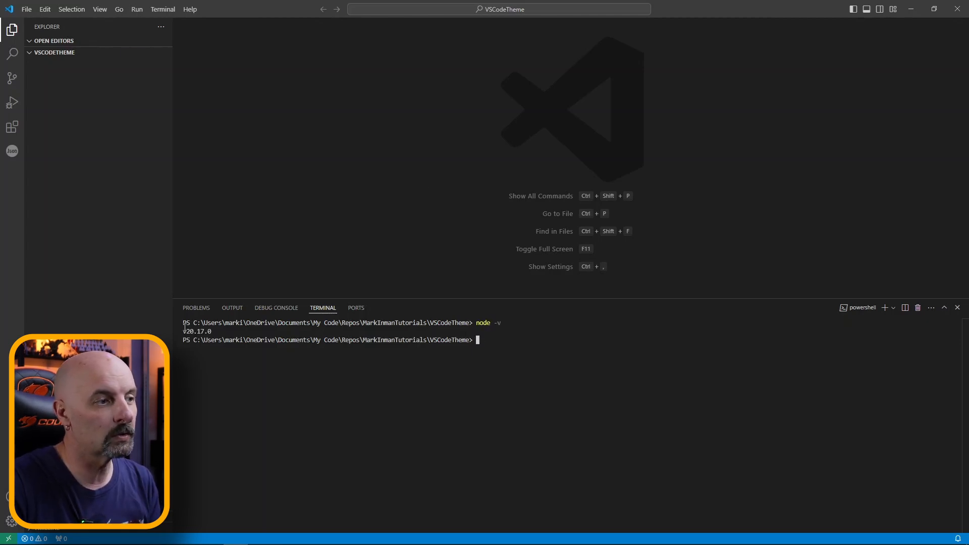
mouse_move(258, 333)
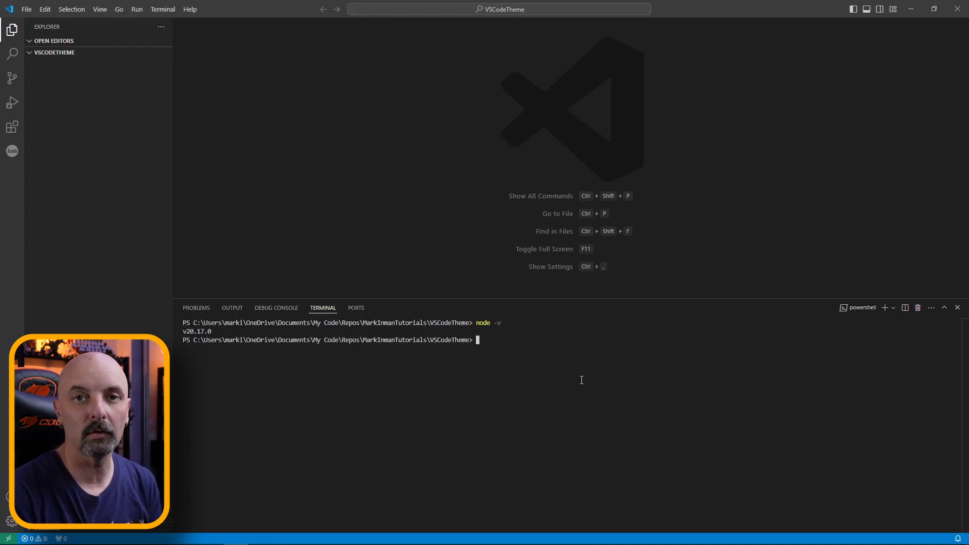
- Globally install yo and generator-code via npm, then attempt to run yo
text(n)
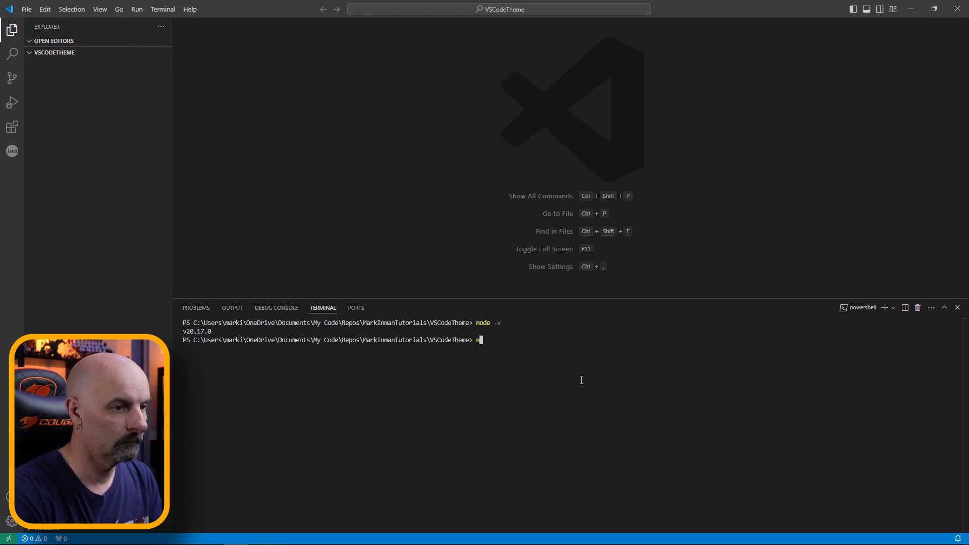
text(npm)
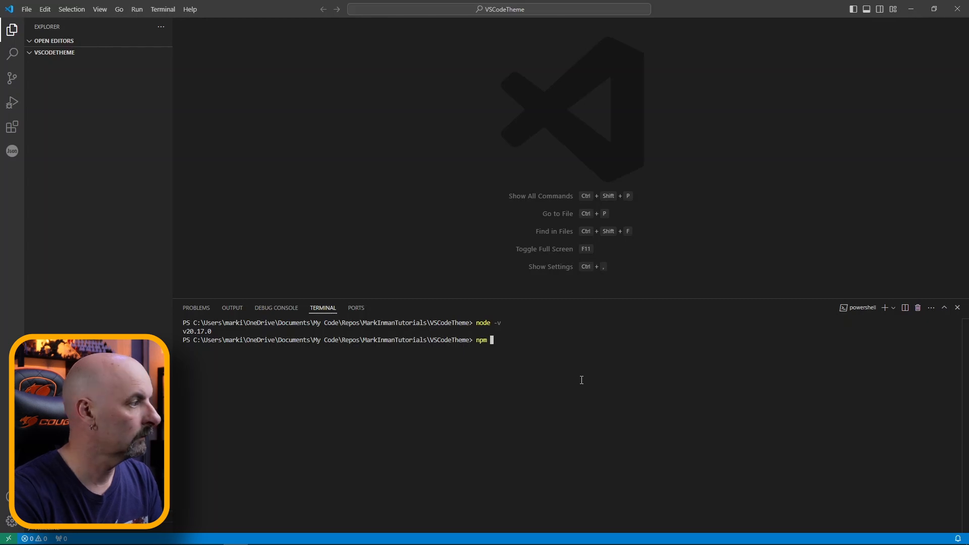
text(install)
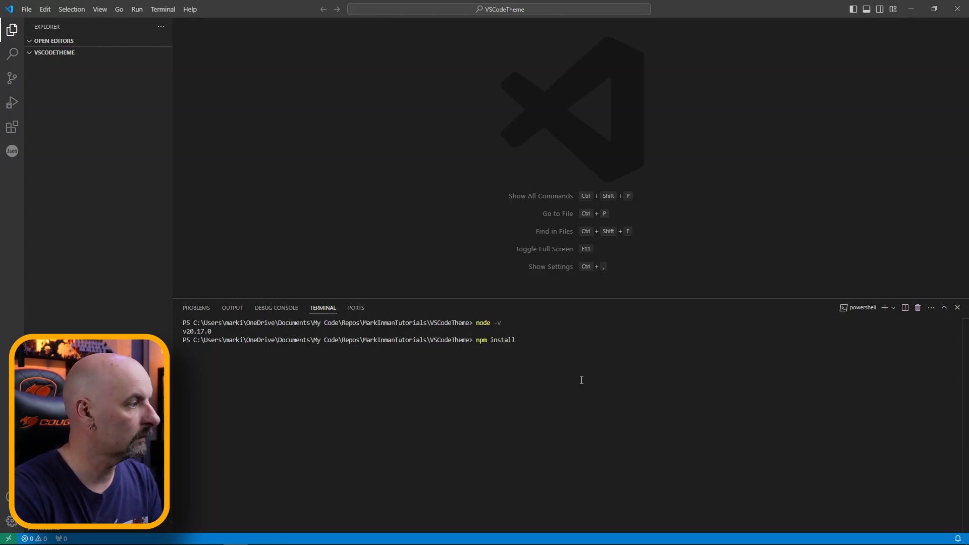
text(-g yo generator-code)
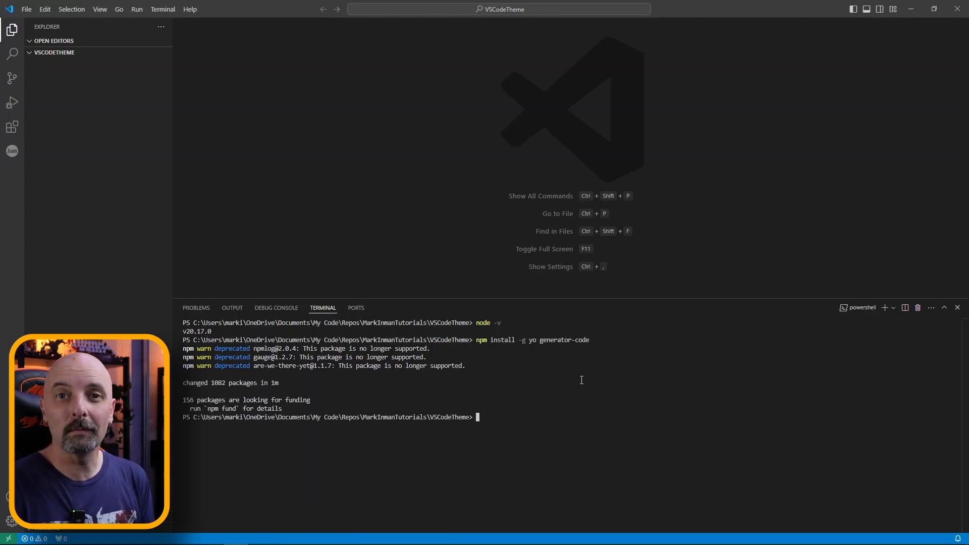
text(yo code)
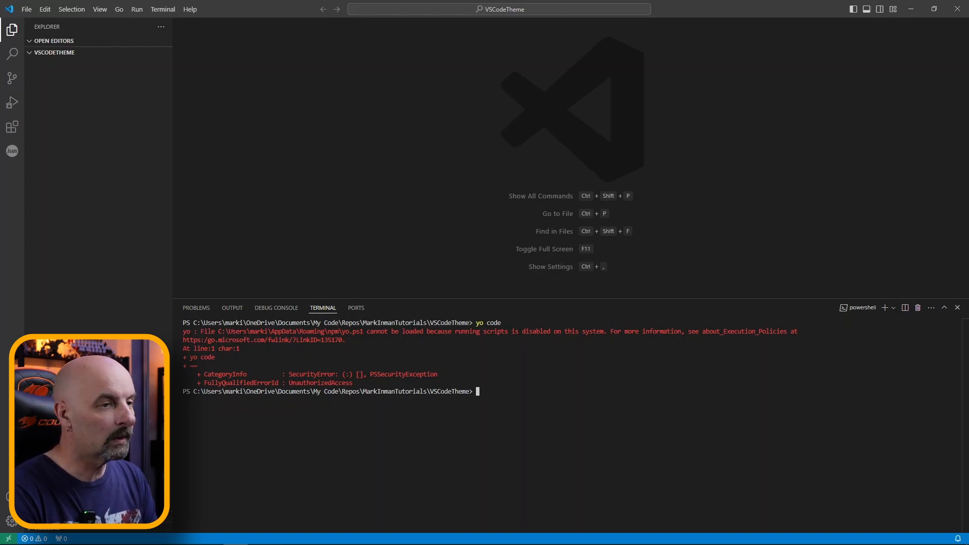
- Bypass the execution policy for this process and launch 'yo code'
text(set-executionpolicy -scope process -executionpolicy bypass)
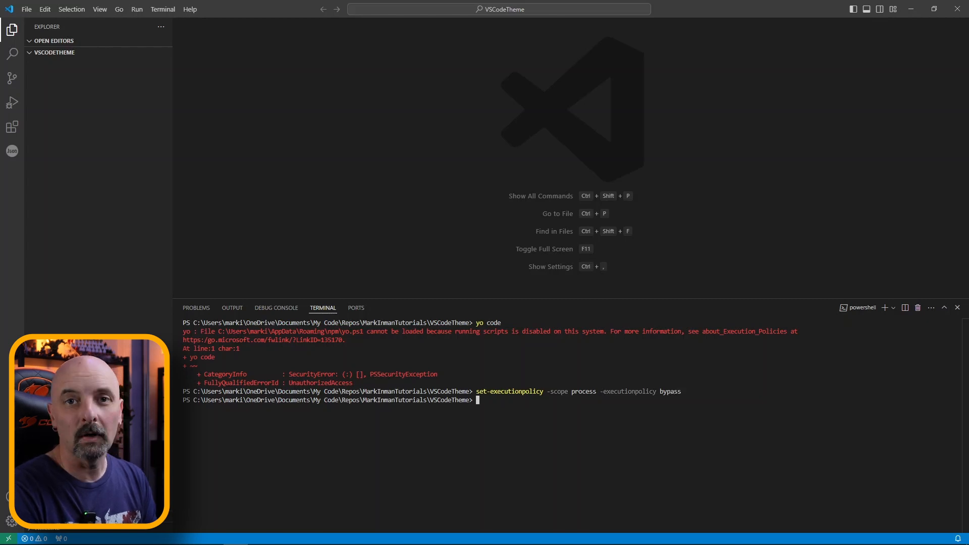
text(yo code)
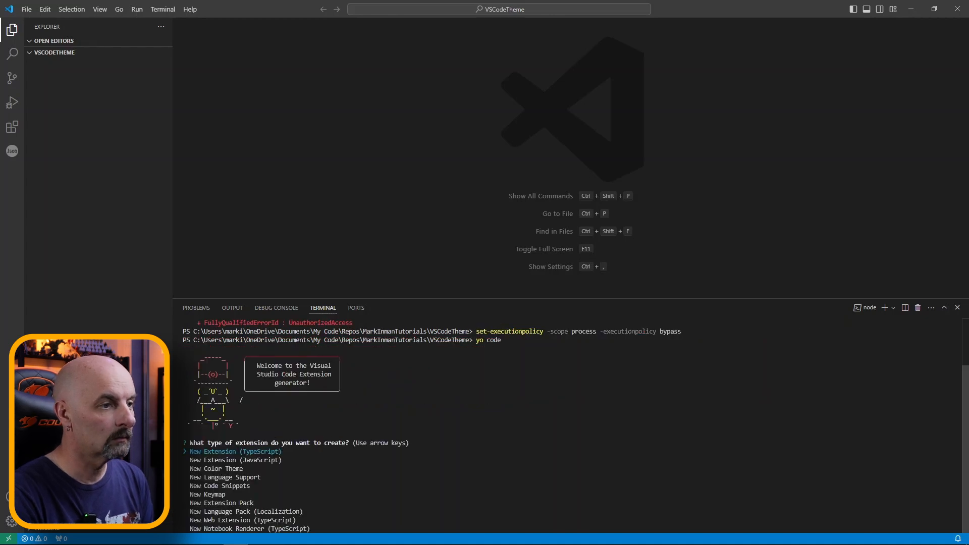
- Choose New Color Theme and start fresh without importing an existing theme
drag(503, 308, 502, 259)
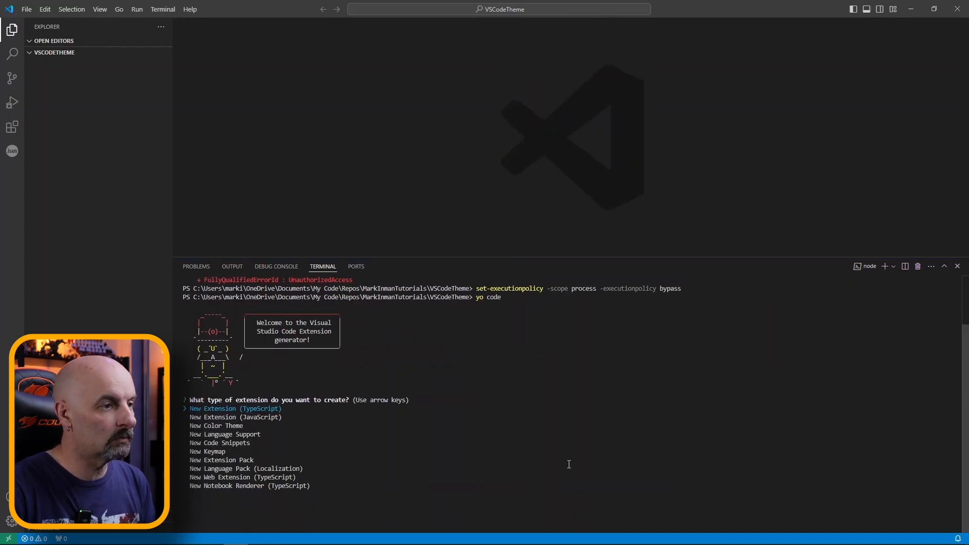
mouse_move(461, 395)
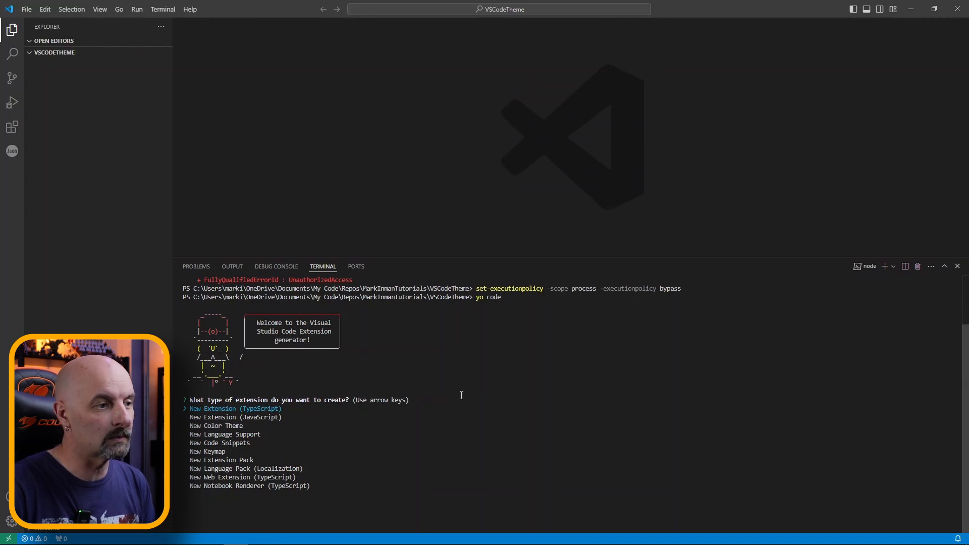
key(down)
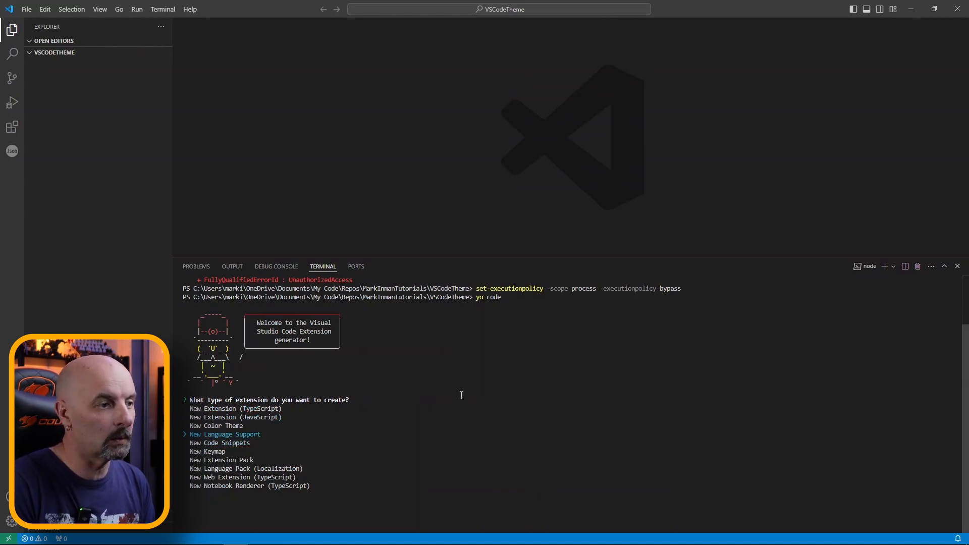
key(up)
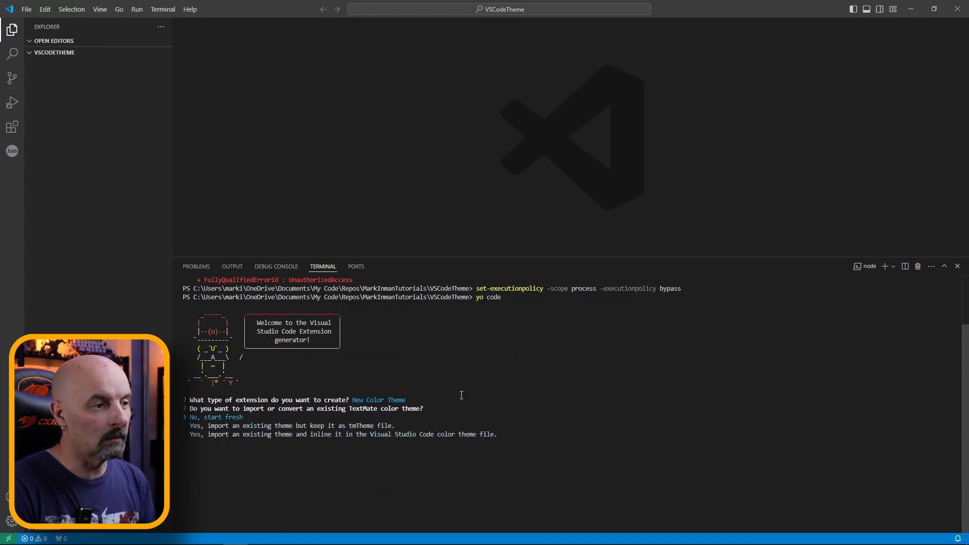
key(Enter)
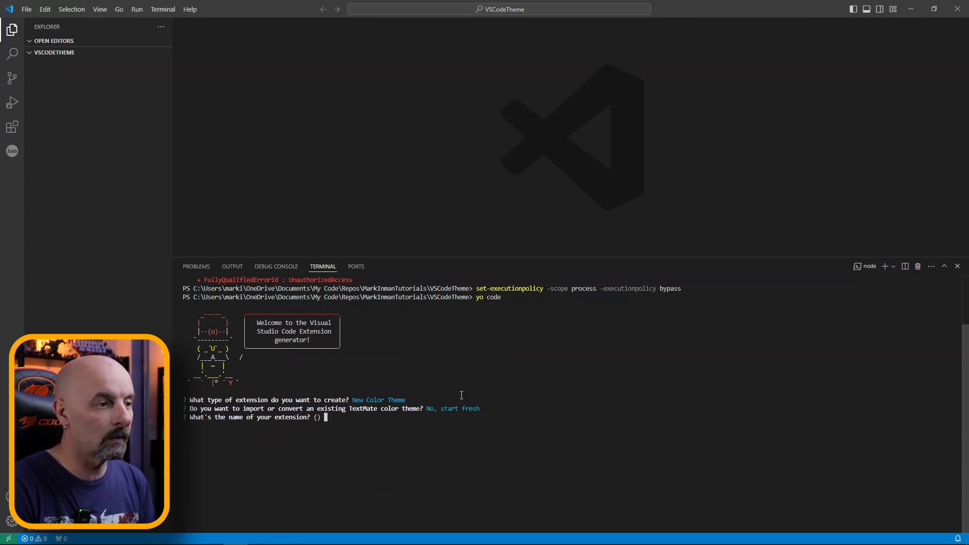
mouse_move(473, 452)
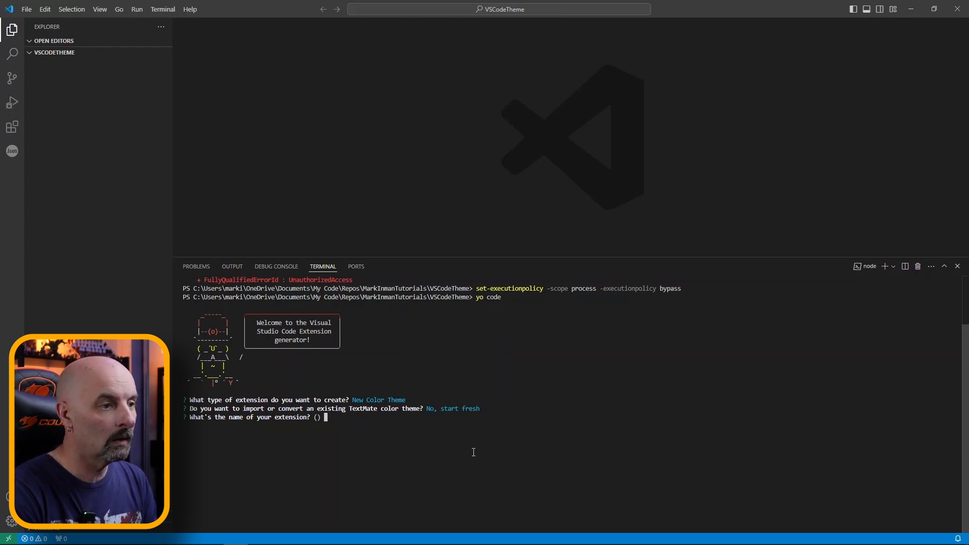
- Name the extension 'Carbonite Chamber Theme', accept the identifier, and pick Dark as the base
text(Chameb)
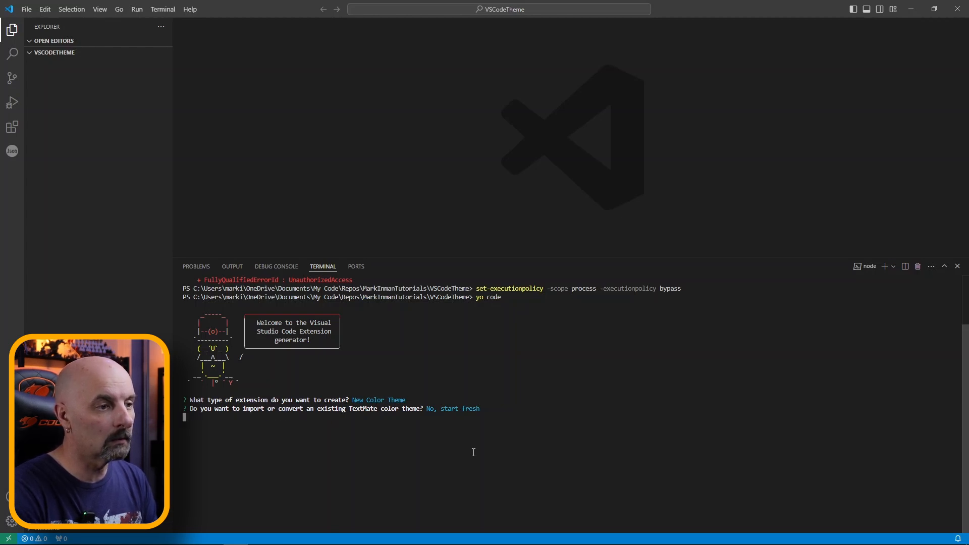
text(Carbonite)
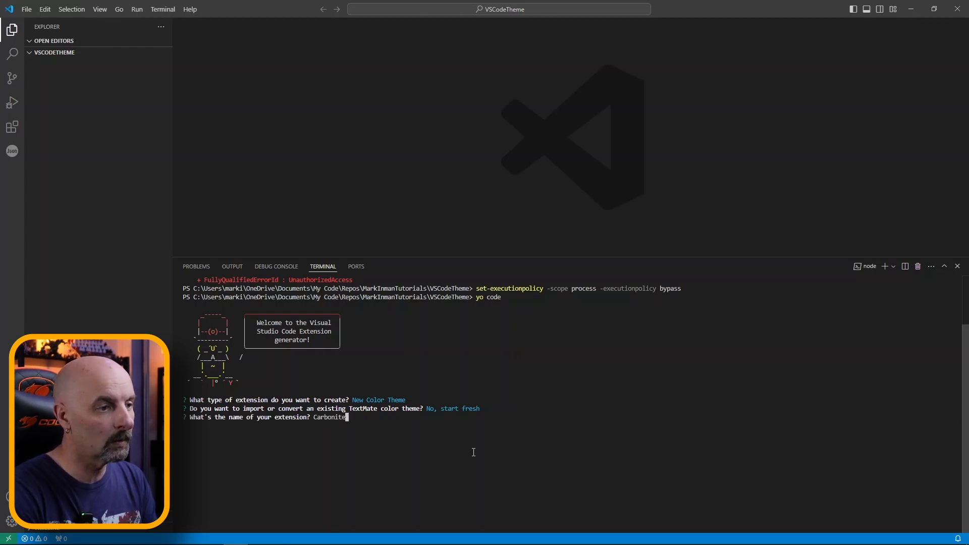
text(Chamber Th)
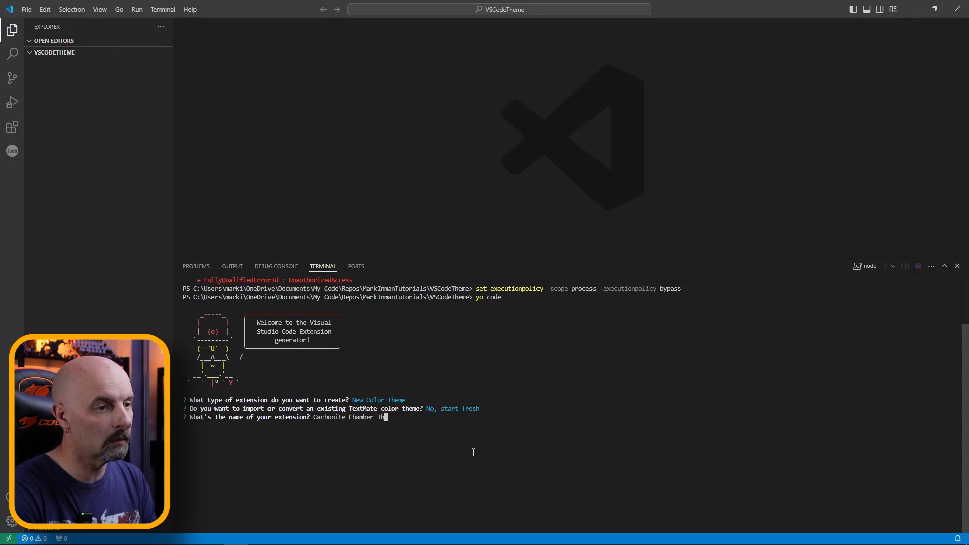
key(enter)
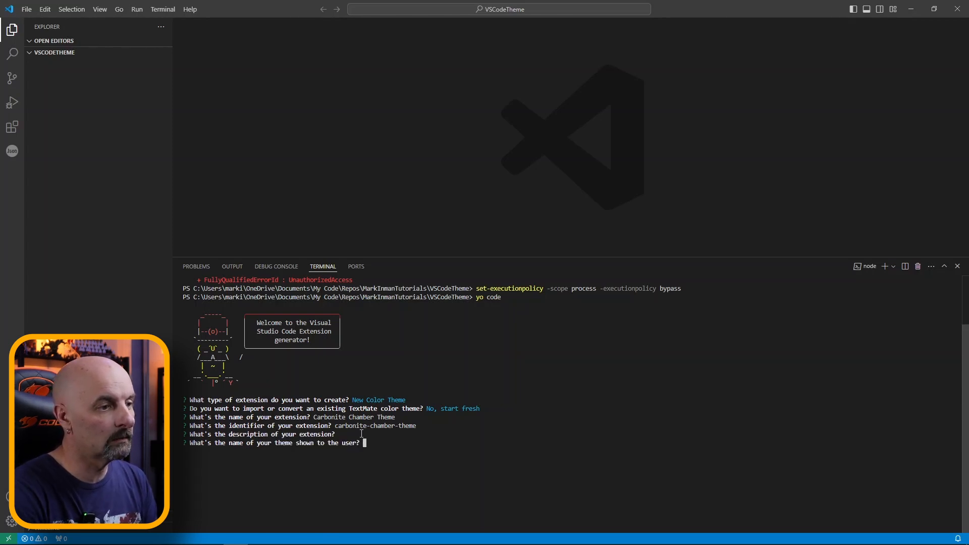
text(Carbonite Chamber The)
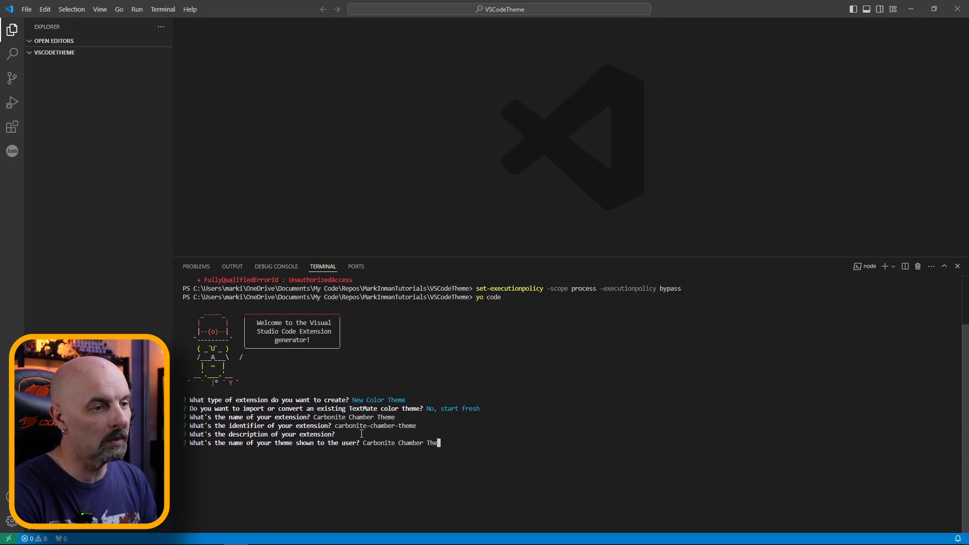
key(enter)
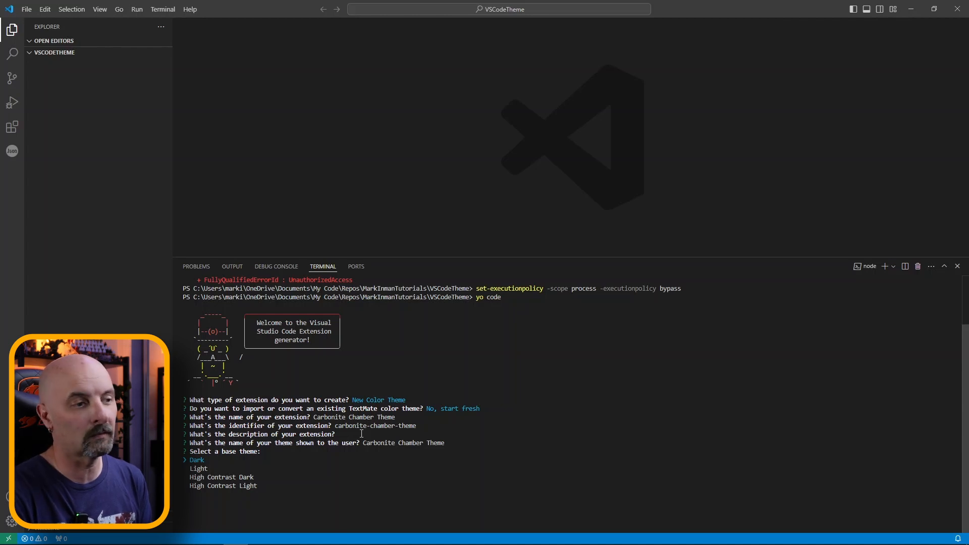
key(enter)
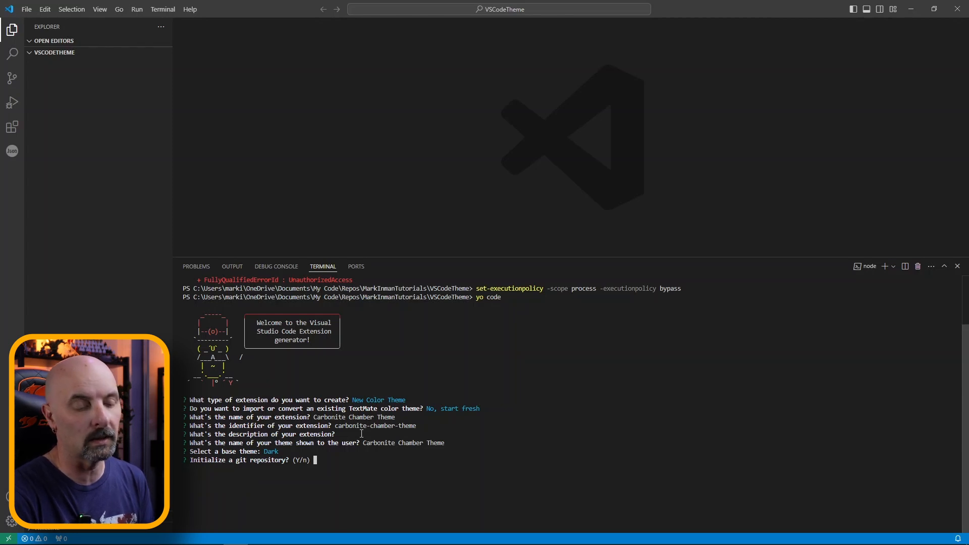
text(n)
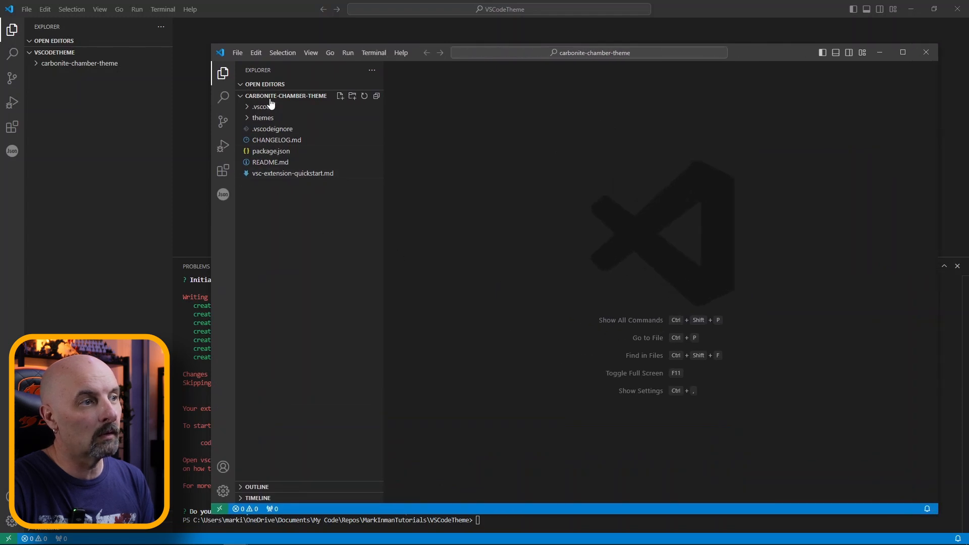
- Maximize the project window and open Carbonite Chamber Theme-color-theme.json from the themes folder
click(262, 117)
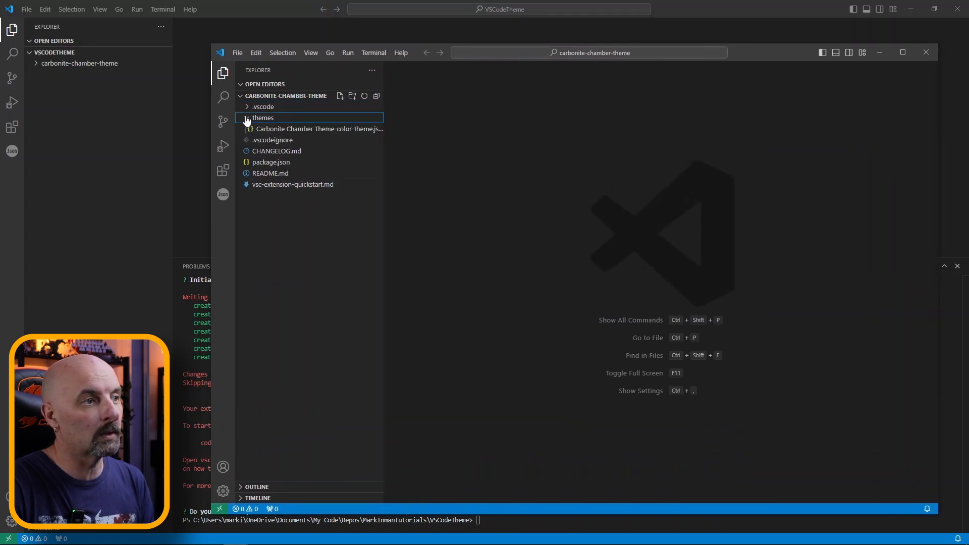
click(247, 117)
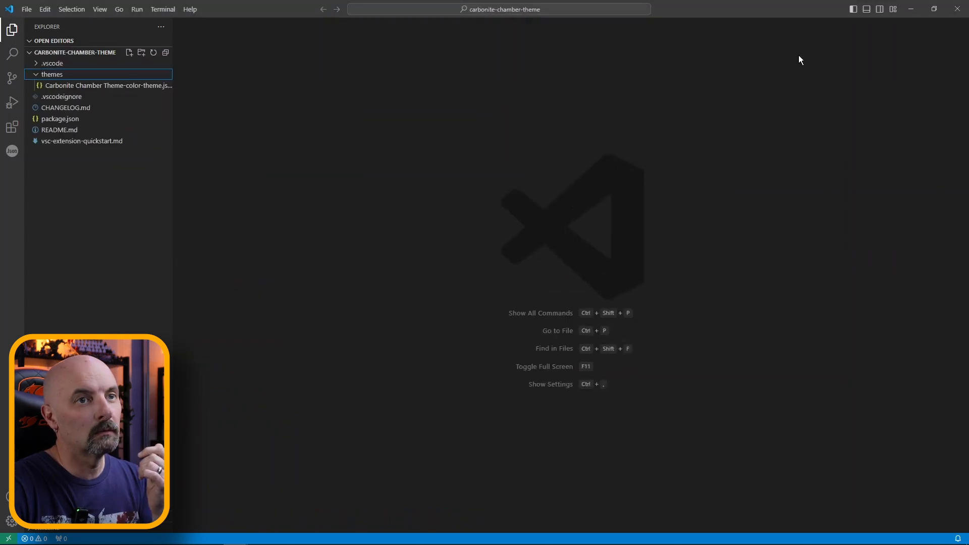
click(53, 73)
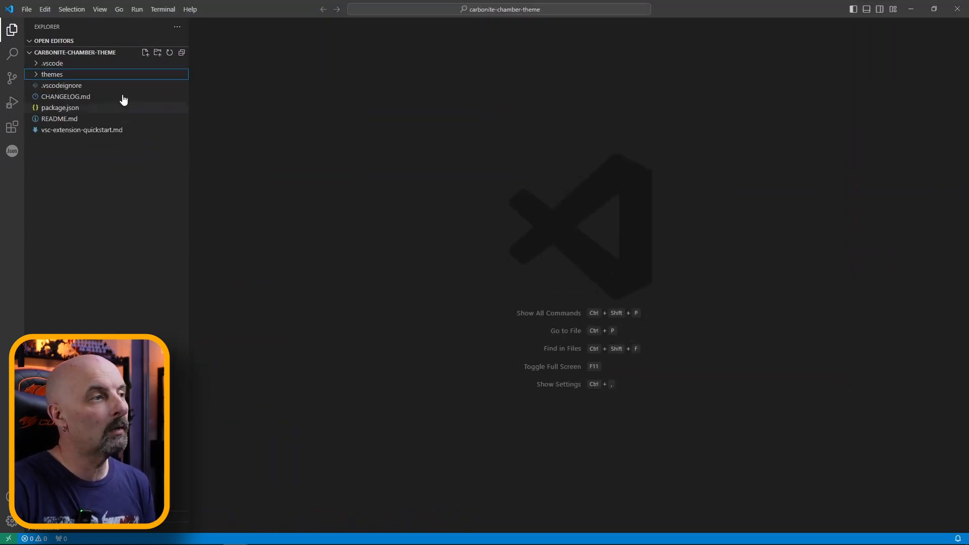
click(52, 74)
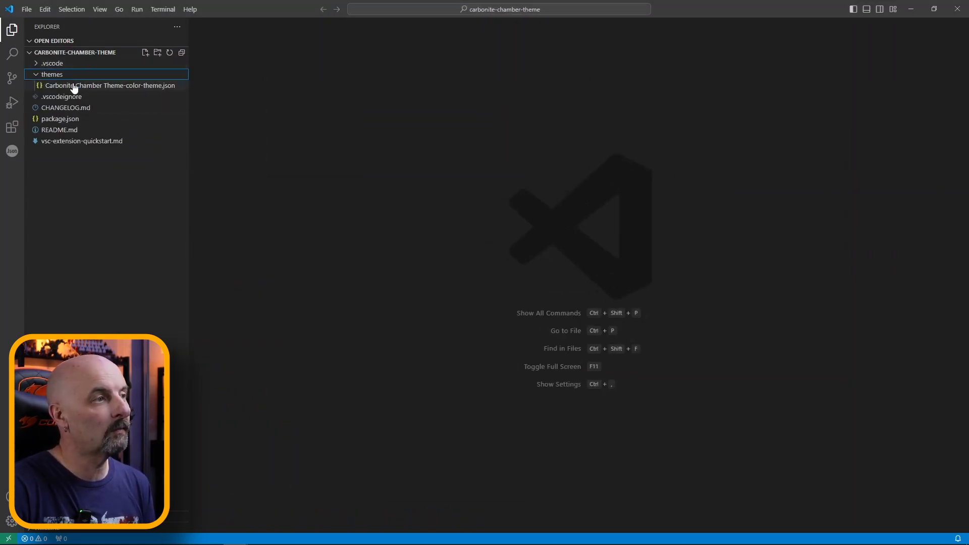
double_click(109, 84)
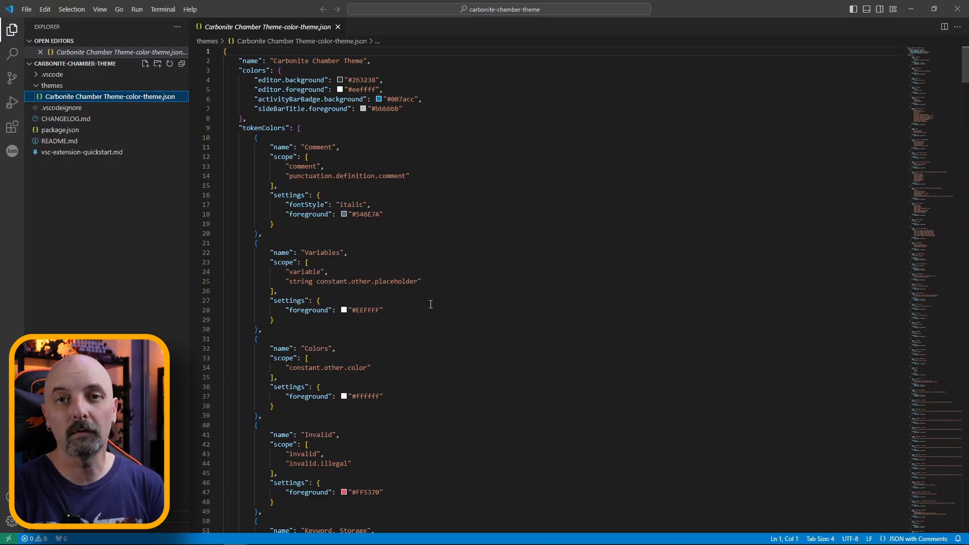
- View the theme file's colors block with its four editor colour settings
click(108, 97)
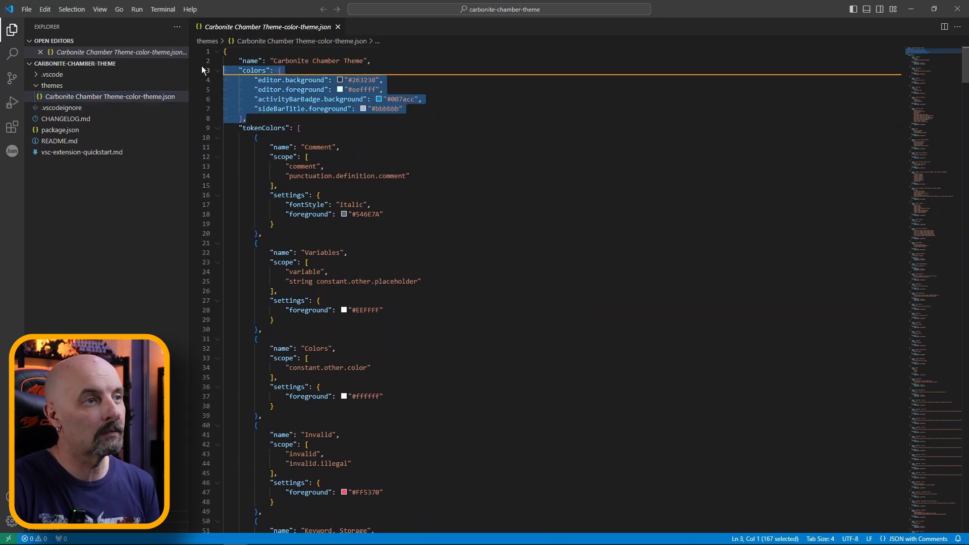
mouse_move(525, 109)
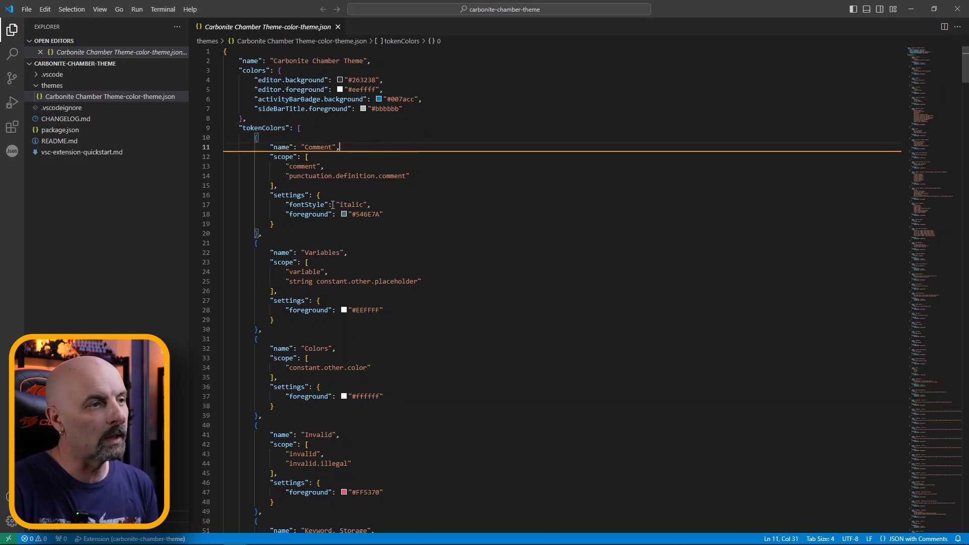
- Launch the theme in an Extension Development Host test window via Start Debugging
click(136, 9)
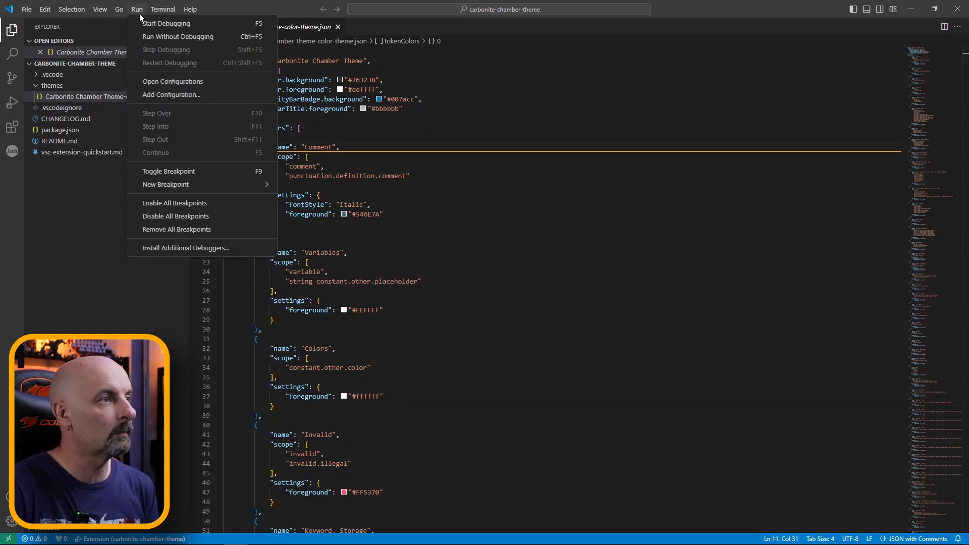
mouse_move(166, 24)
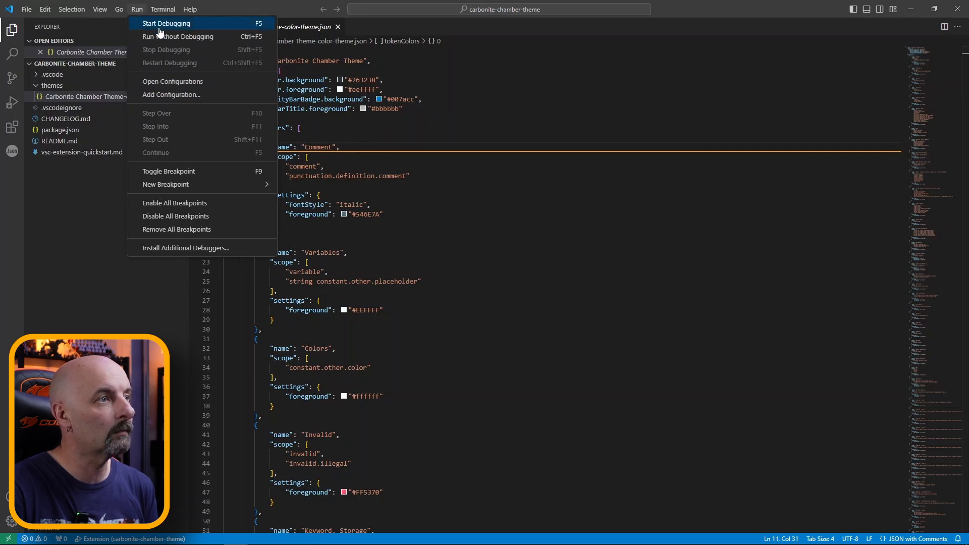
click(165, 24)
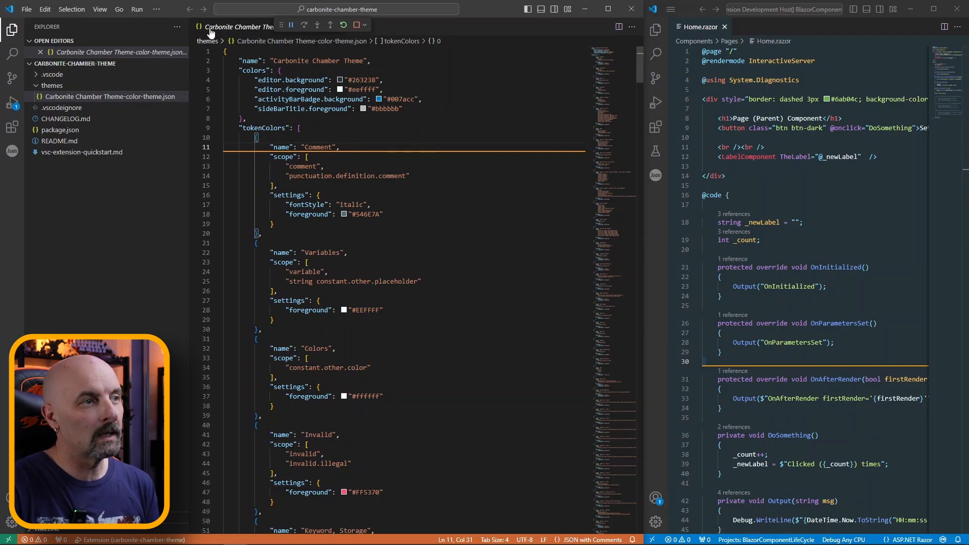
double_click(250, 60)
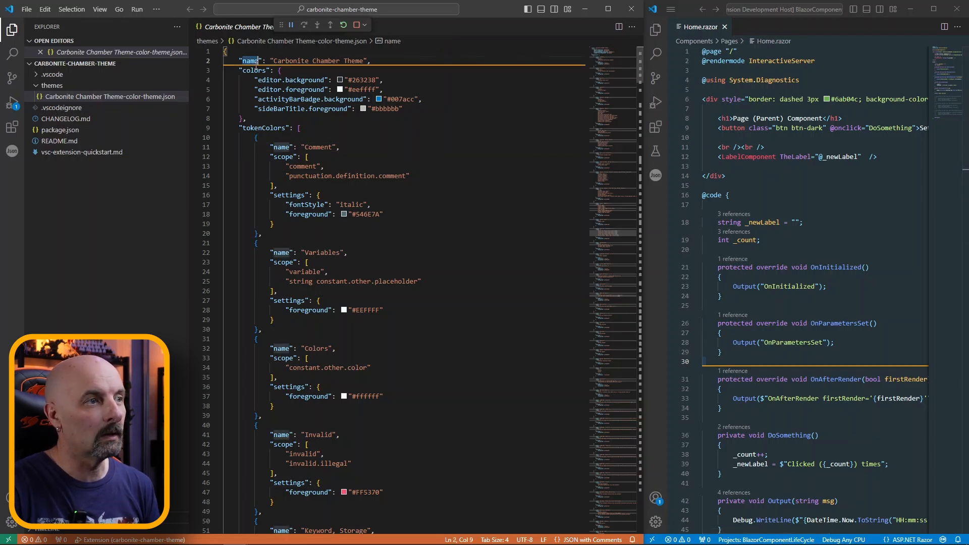
double_click(254, 69)
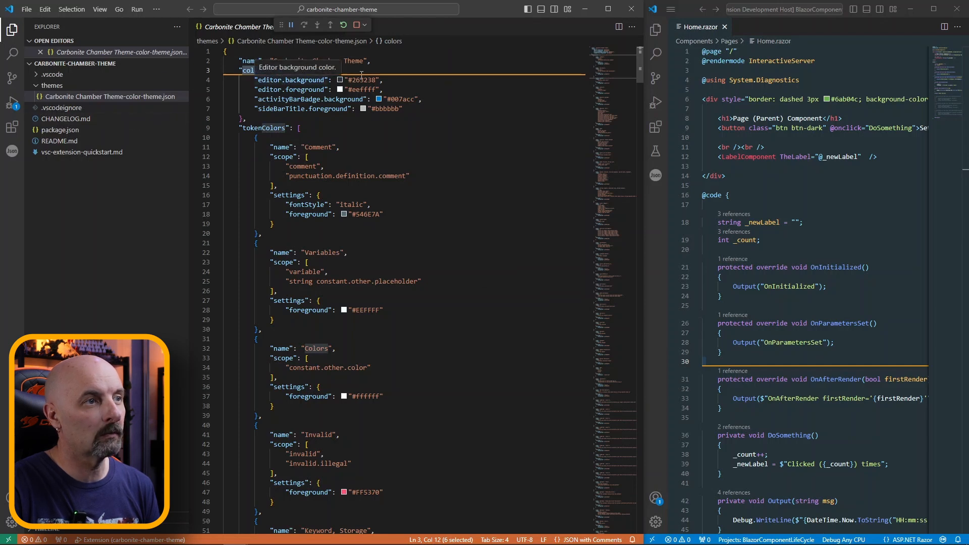
- Try a blue editor.background from the colour picker, then restore #263238
click(342, 80)
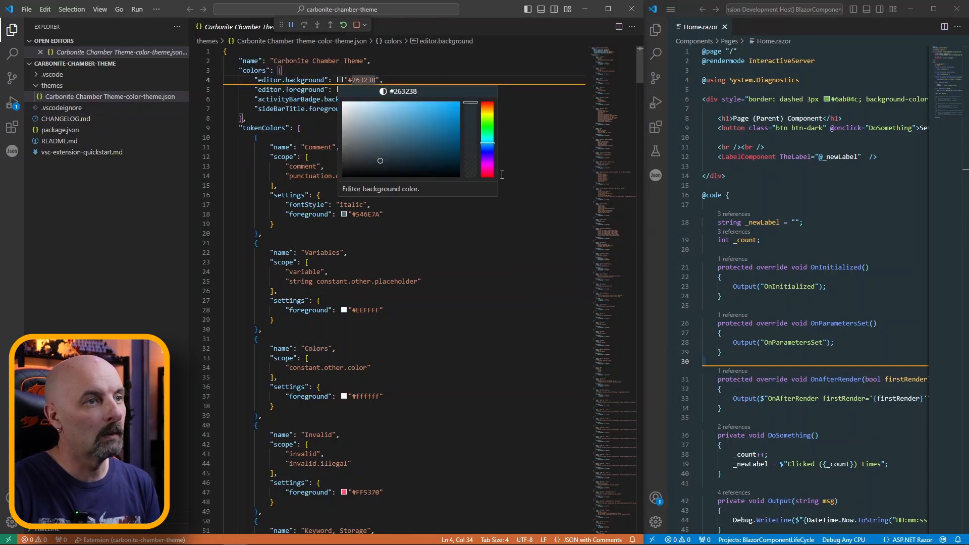
click(445, 116)
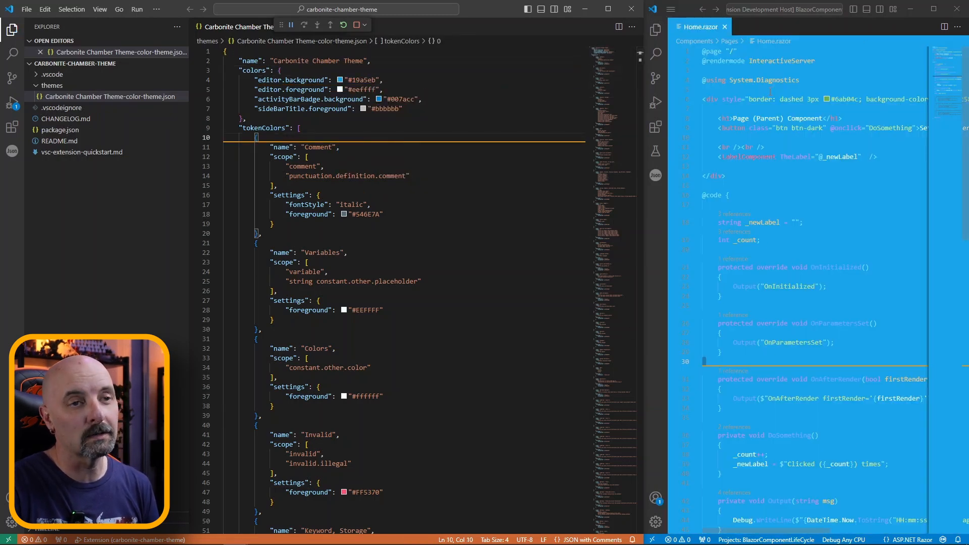
click(438, 108)
text(263238)
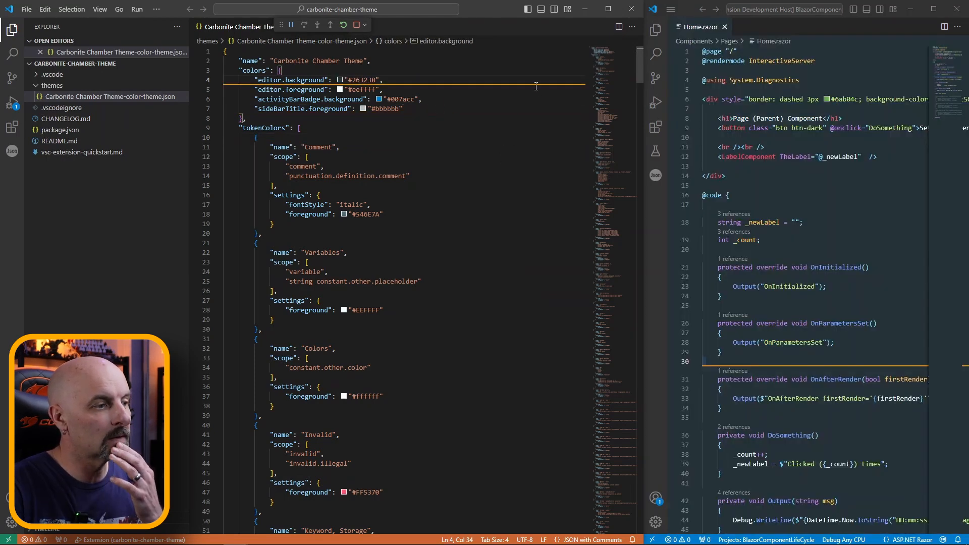
drag(252, 79, 403, 108)
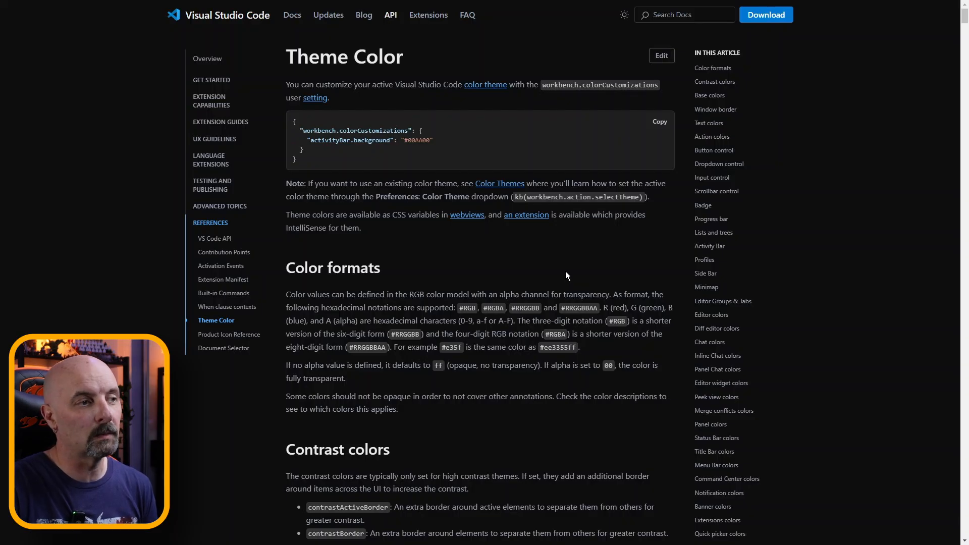
- Scroll through the Theme Color reference from button colours down to scrollbar and badge colours
scroll(down, 3)
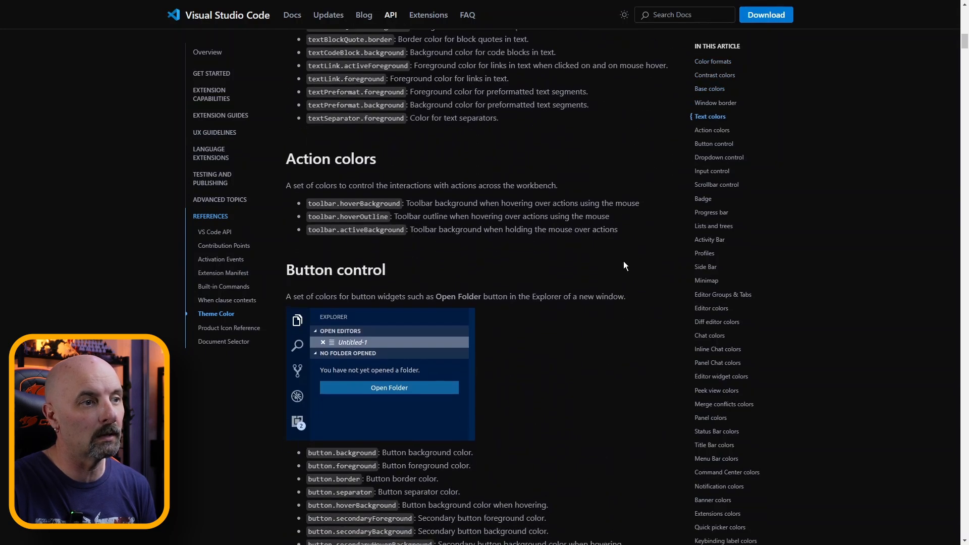
scroll(down, 3)
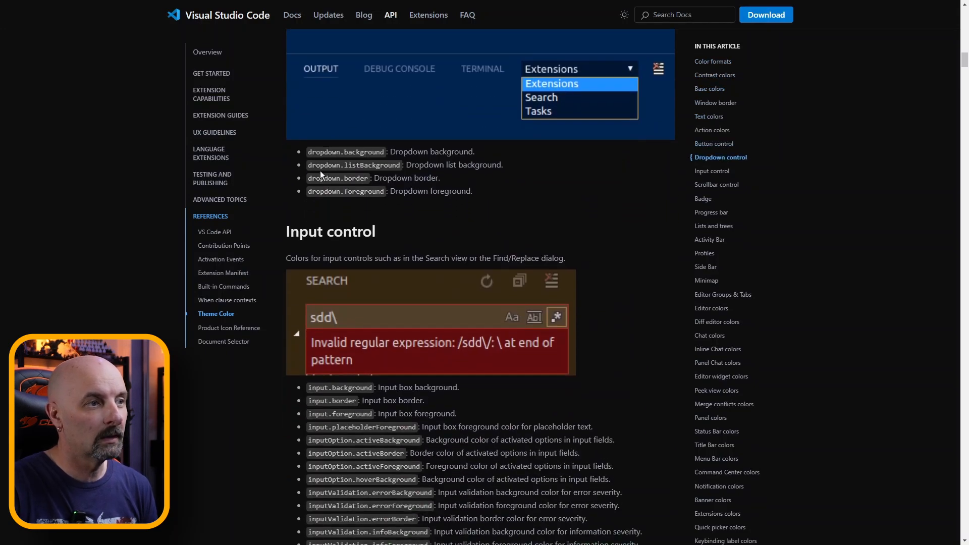
scroll(down, 3)
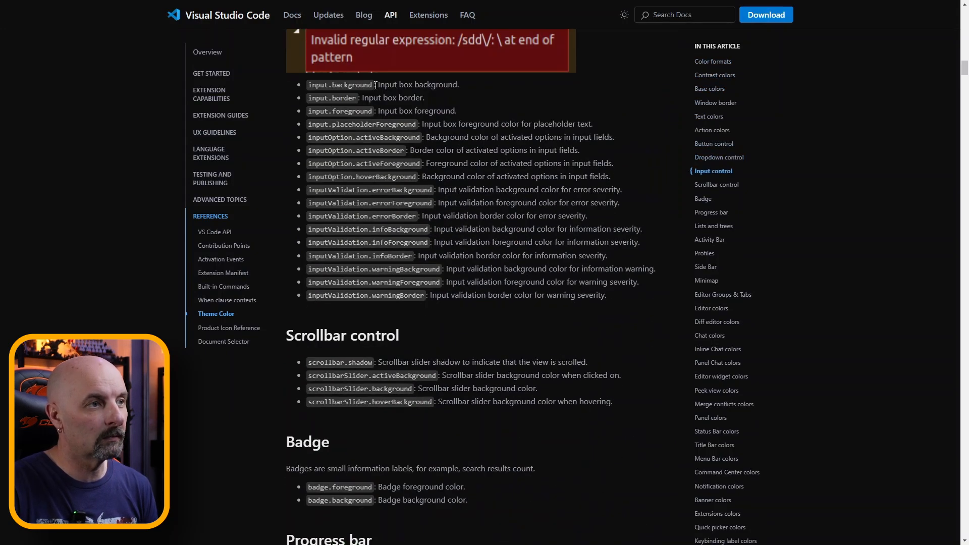
scroll(down, 3)
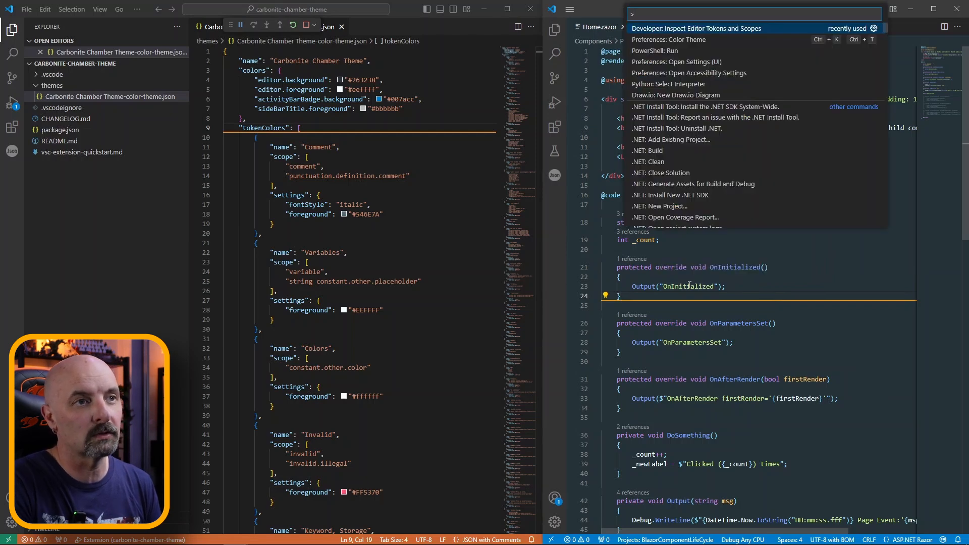
- Run Developer: Inspect Editor Tokens and Scopes to reveal Output as entity.name.function, #82AAFF
text(inspec)
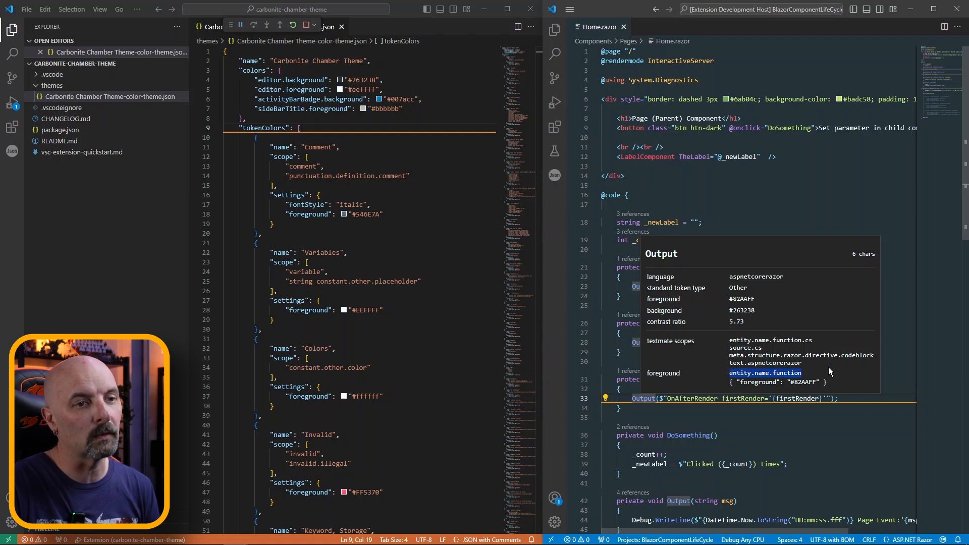
mouse_move(697, 318)
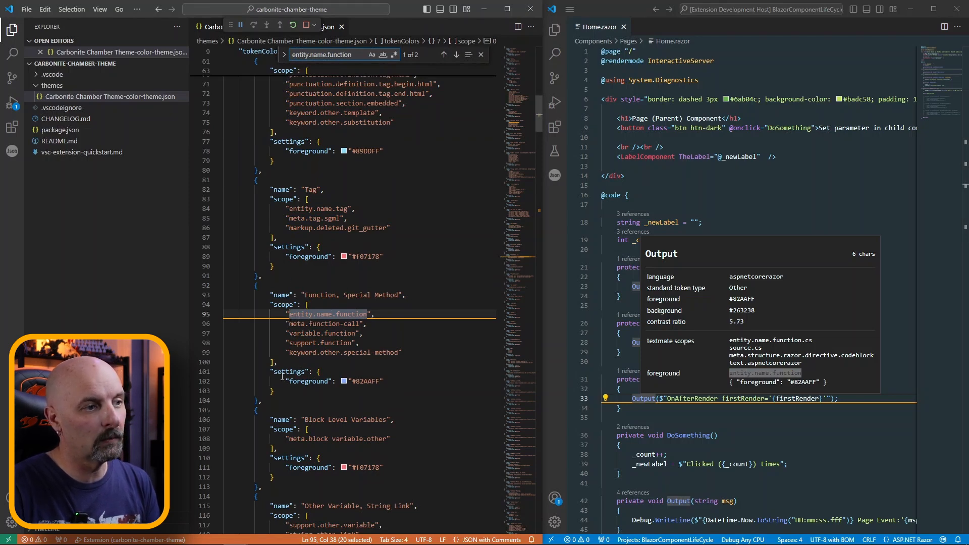
- Locate the Function, Special Method rule styling entity.name.function with #82AAFF in the theme JSON
click(344, 381)
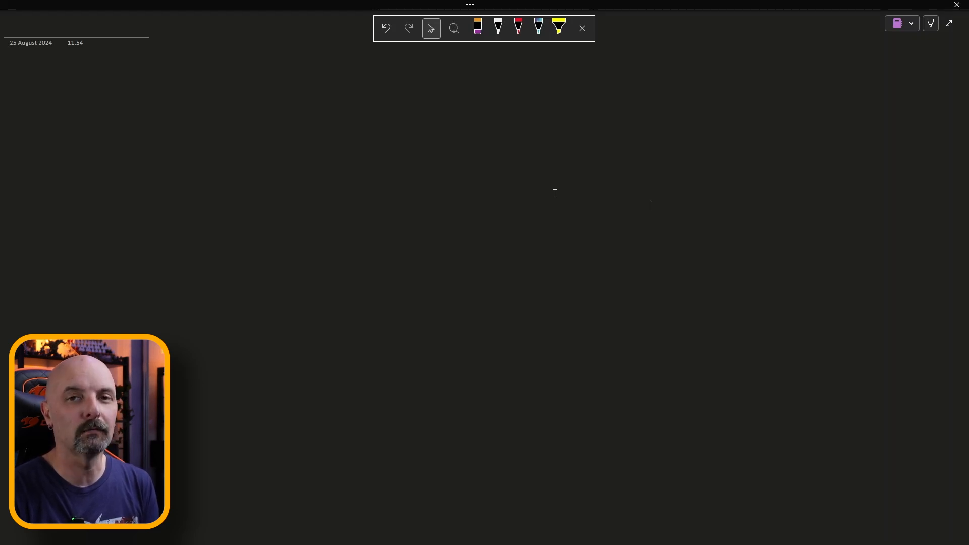
- Begin a note on the blank OneNote page, typing 'Car'
text(Car)
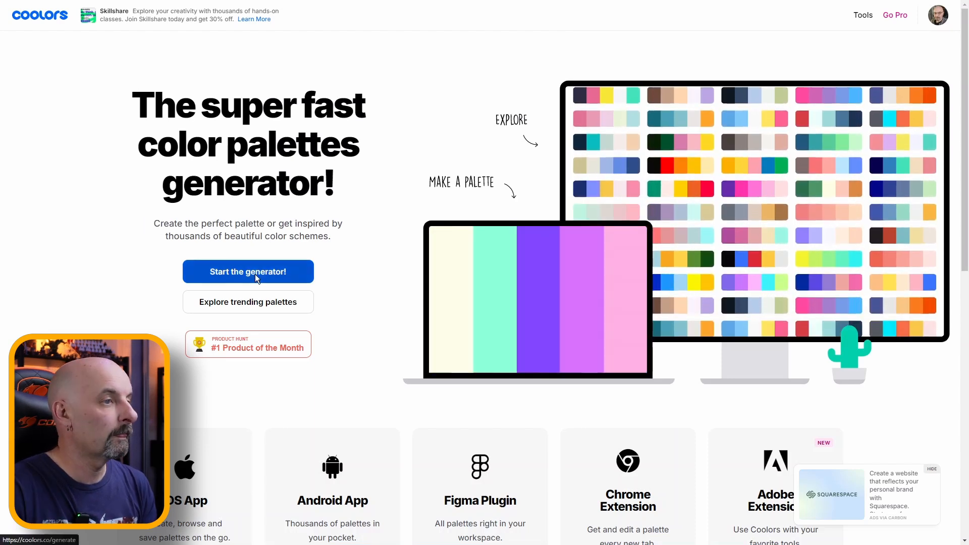
- Start the Coolors generator and build a palette from the uploaded carbonite collage image
click(247, 272)
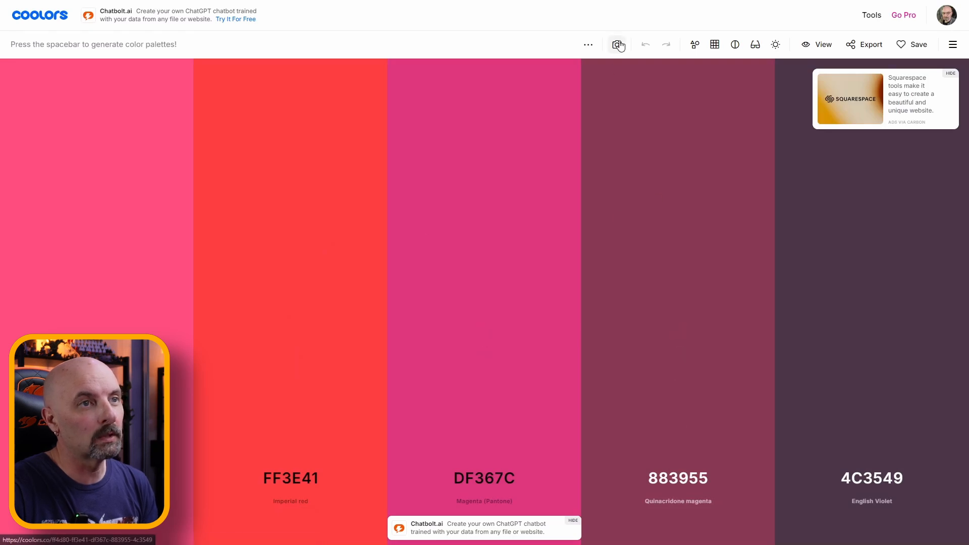
click(617, 43)
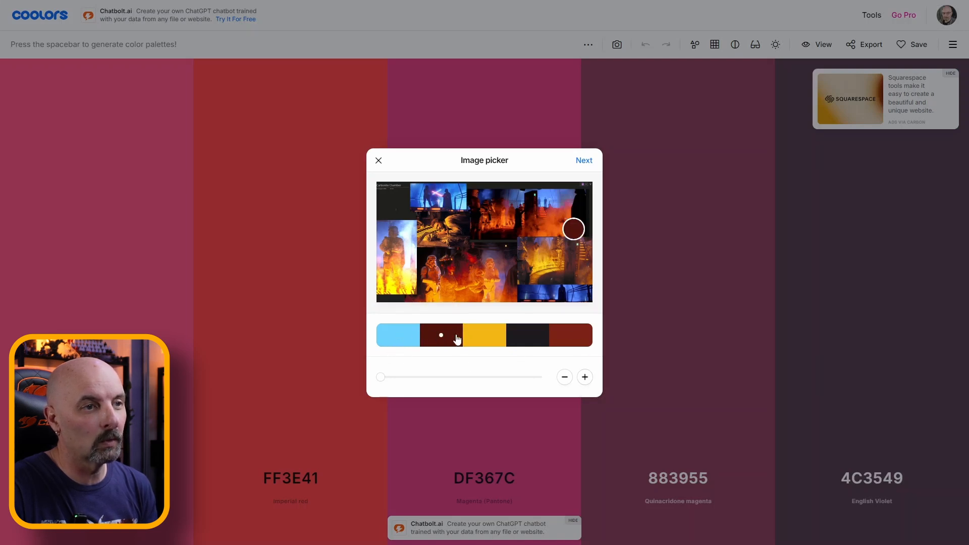
drag(573, 229, 513, 281)
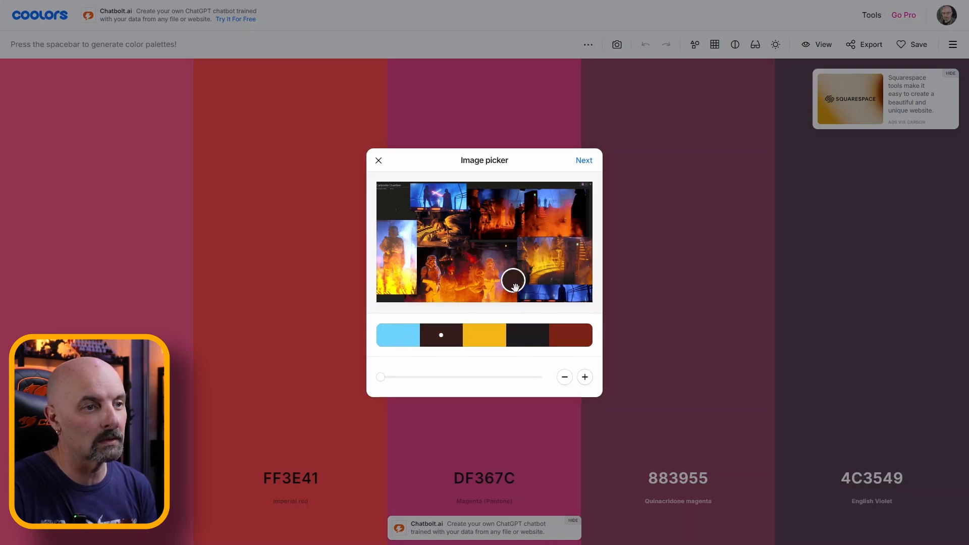
- Adjust the extracted colour count, settling on six swatches
click(584, 377)
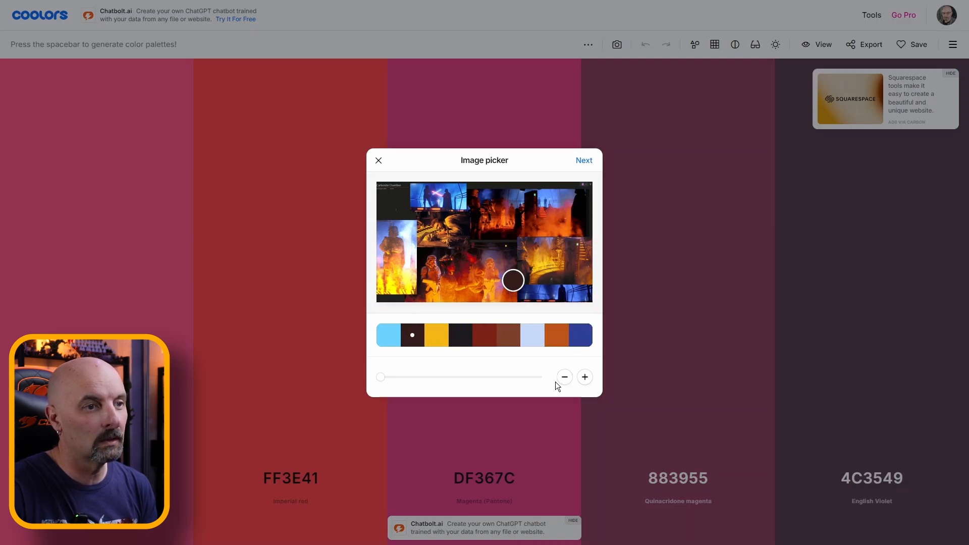
click(564, 377)
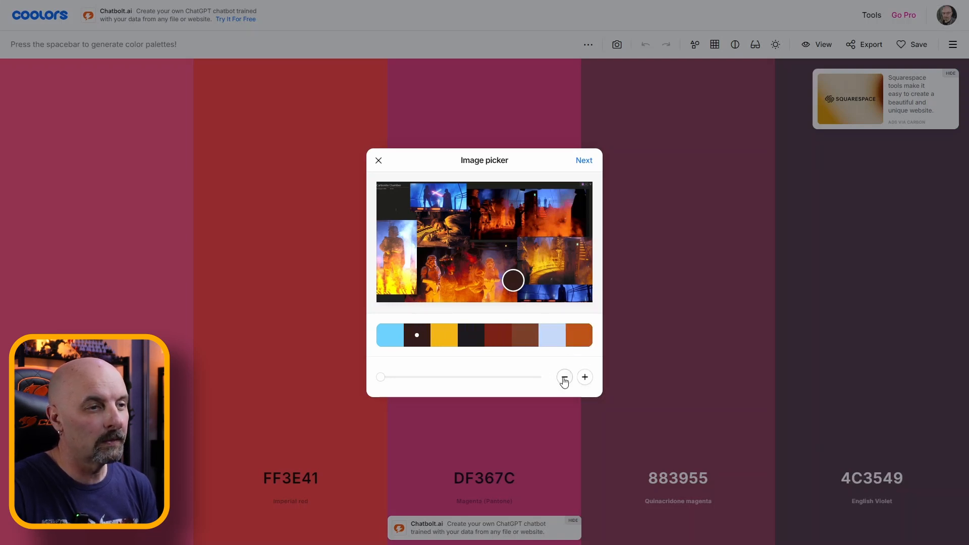
click(563, 376)
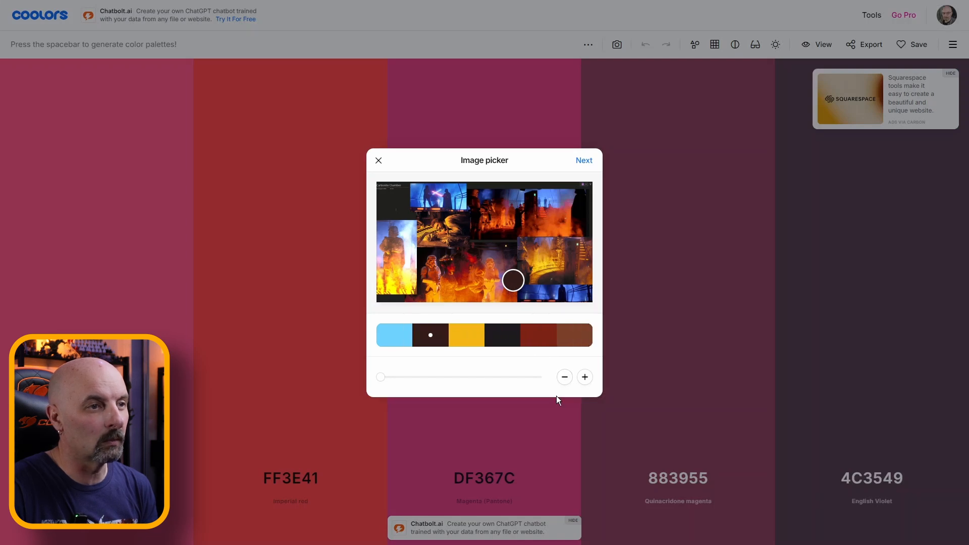
mouse_move(408, 282)
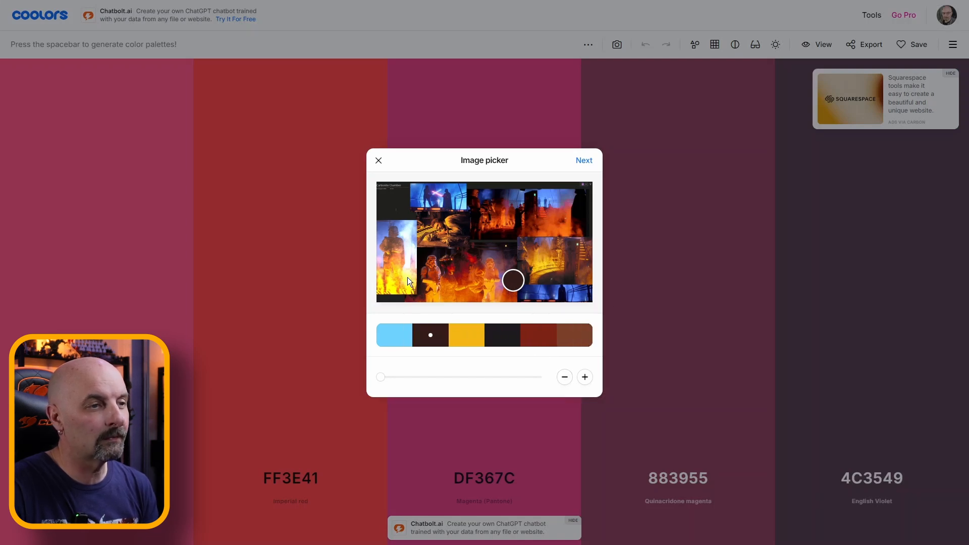
mouse_move(553, 218)
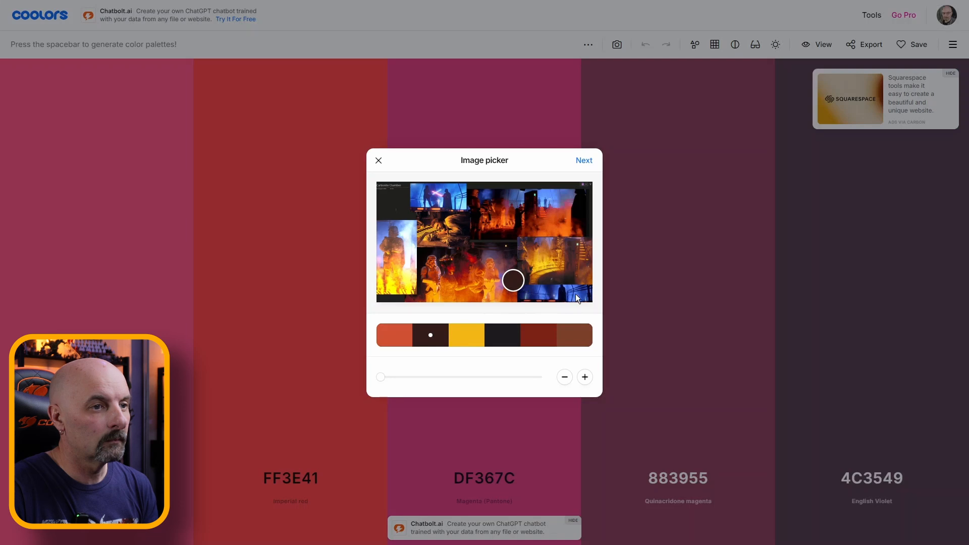
- Resample the first, dark fourth and last swatches from the collage toward orange-red and red
drag(511, 280, 573, 294)
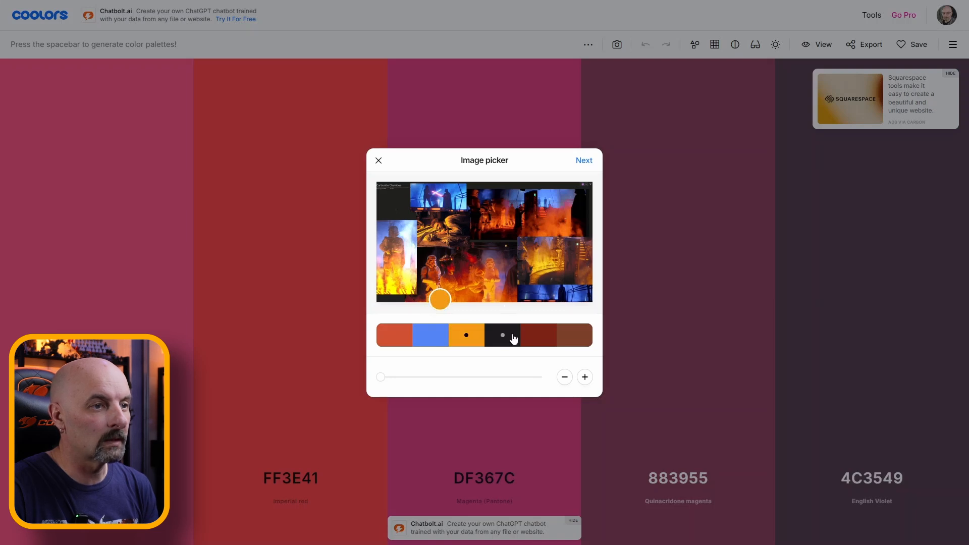
click(467, 335)
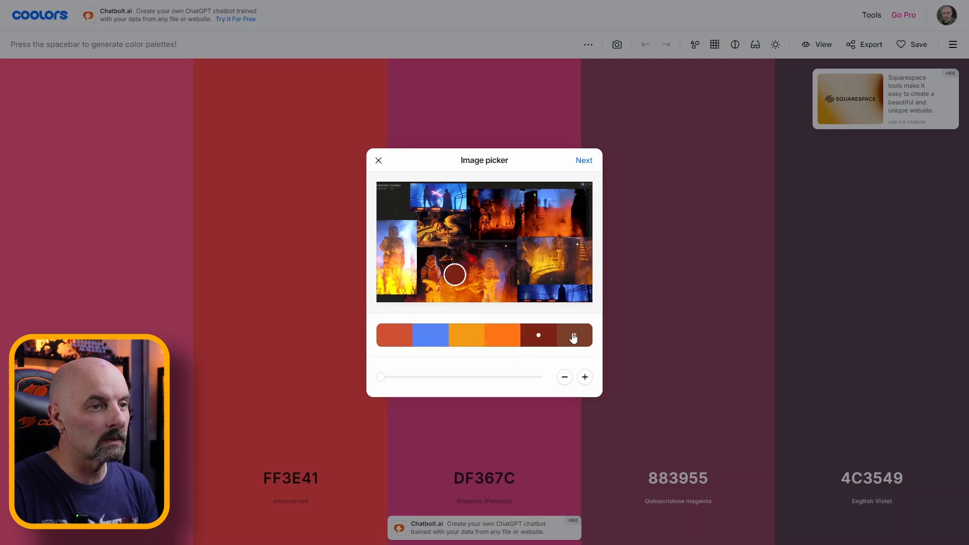
click(574, 335)
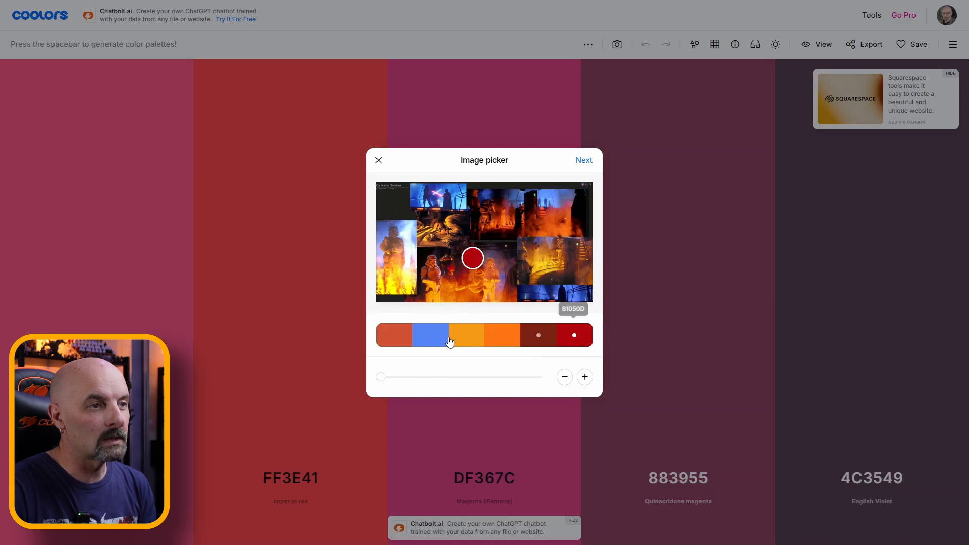
mouse_move(413, 340)
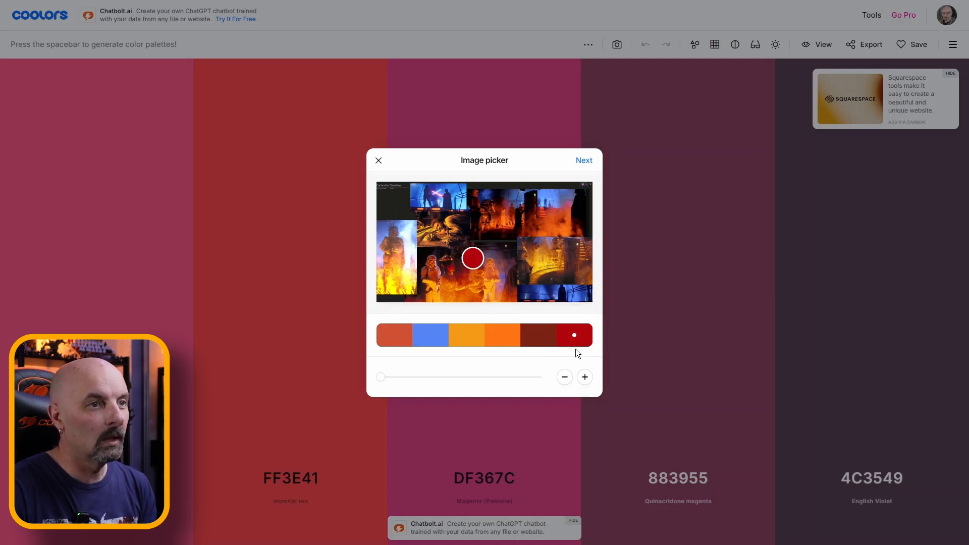
- Accept the extracted palette and continue to Theme Studio's Your Themes page
click(587, 44)
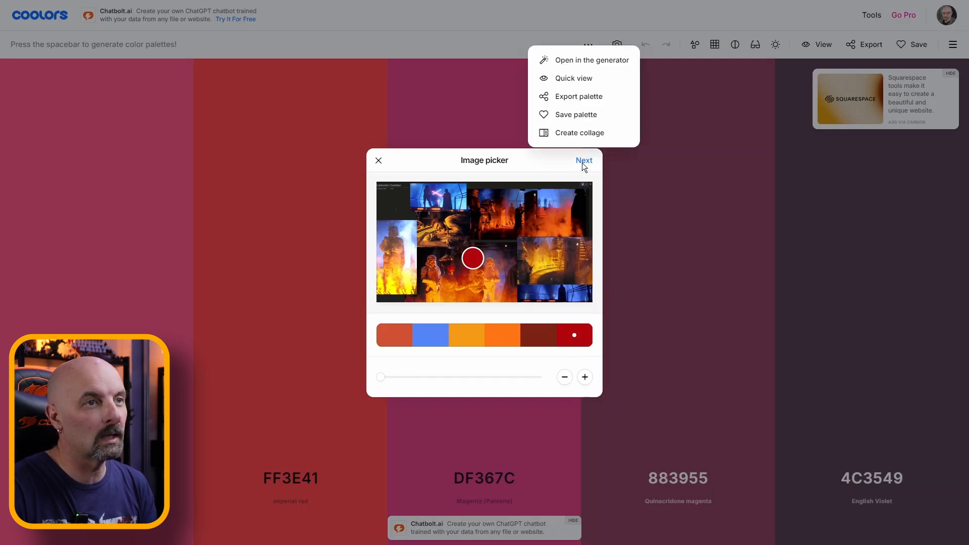
click(584, 161)
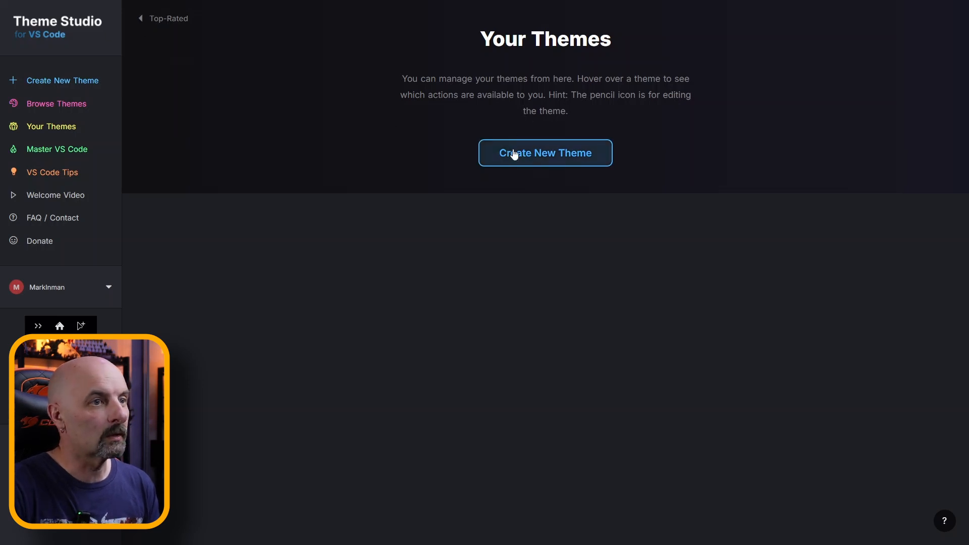
- Create a new Theme Studio theme based on the Dark template
click(545, 152)
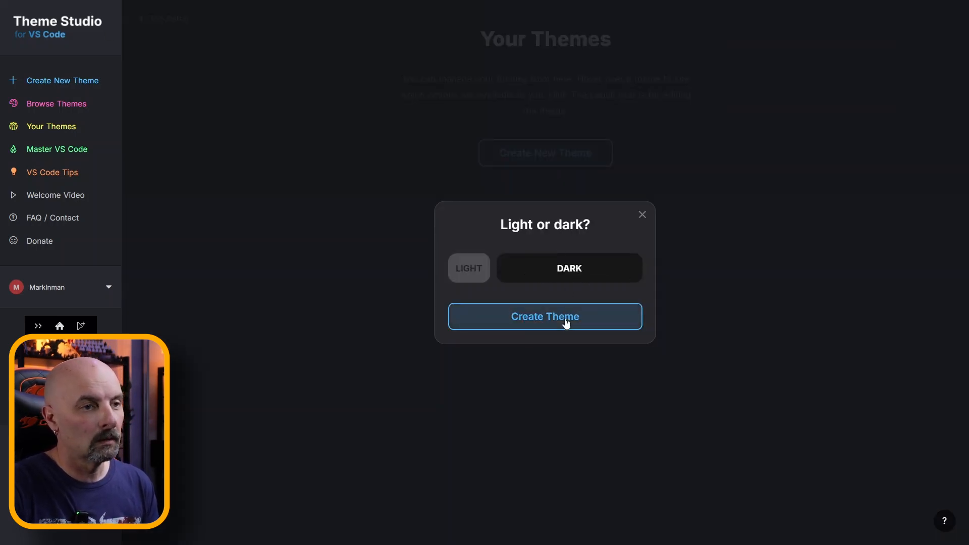
click(544, 316)
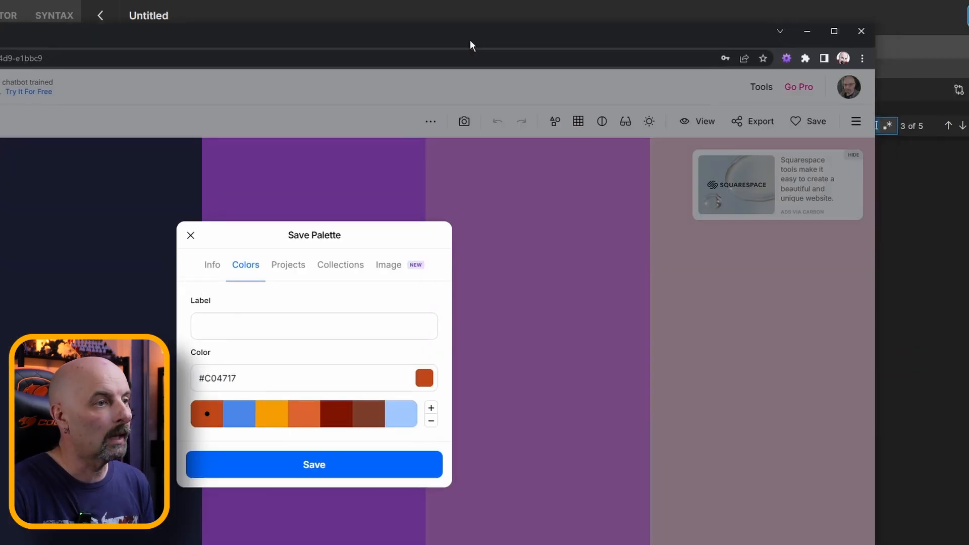
- Apply palette blue and orange to workbench colours, then move to the syntax colours
click(231, 387)
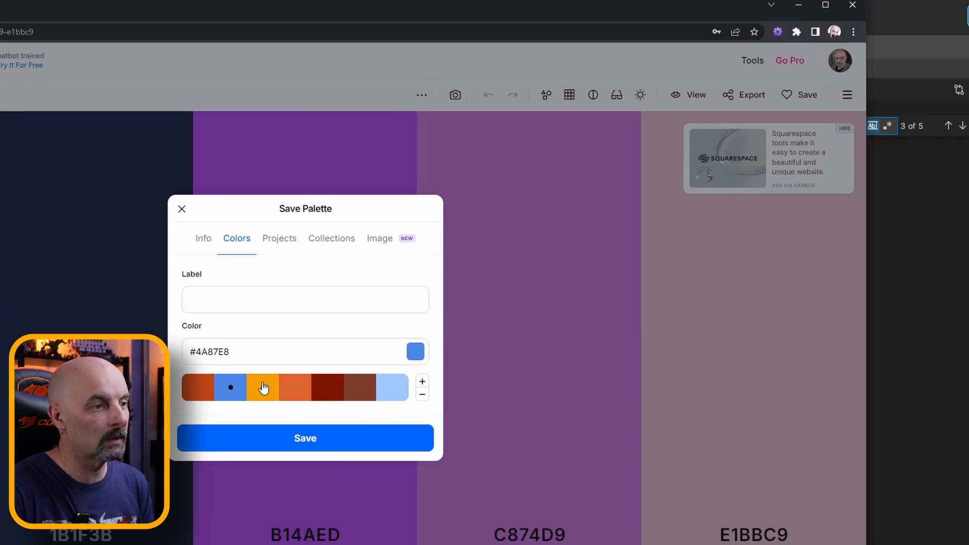
click(199, 387)
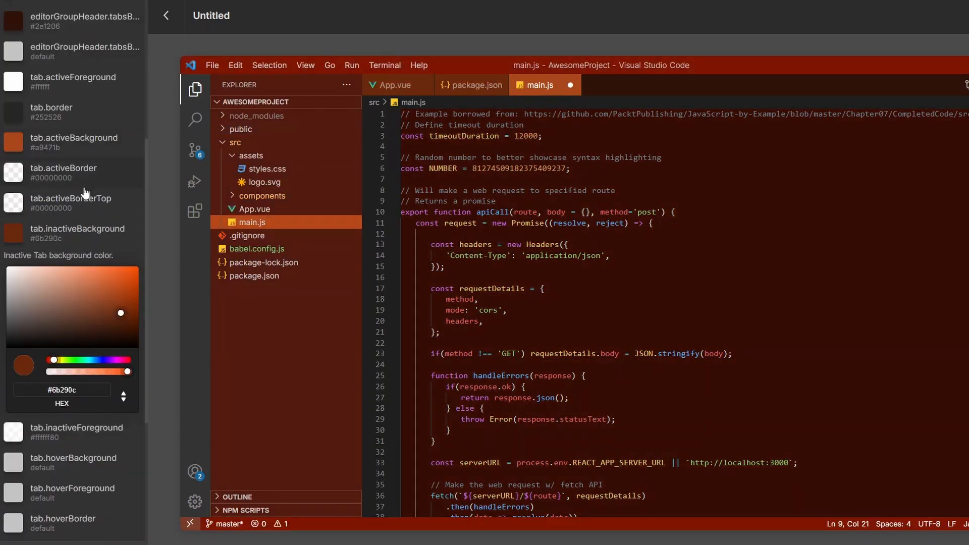
scroll(down, 3)
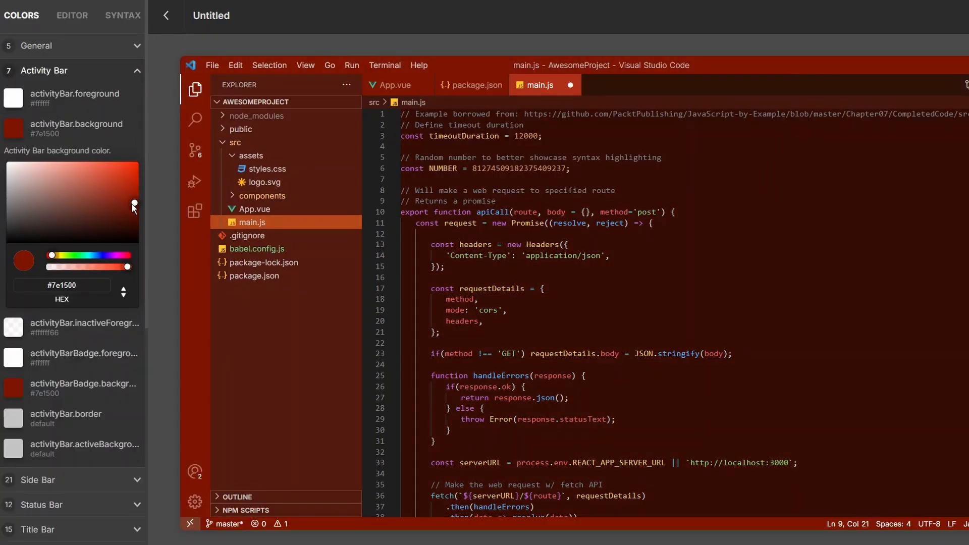
click(122, 15)
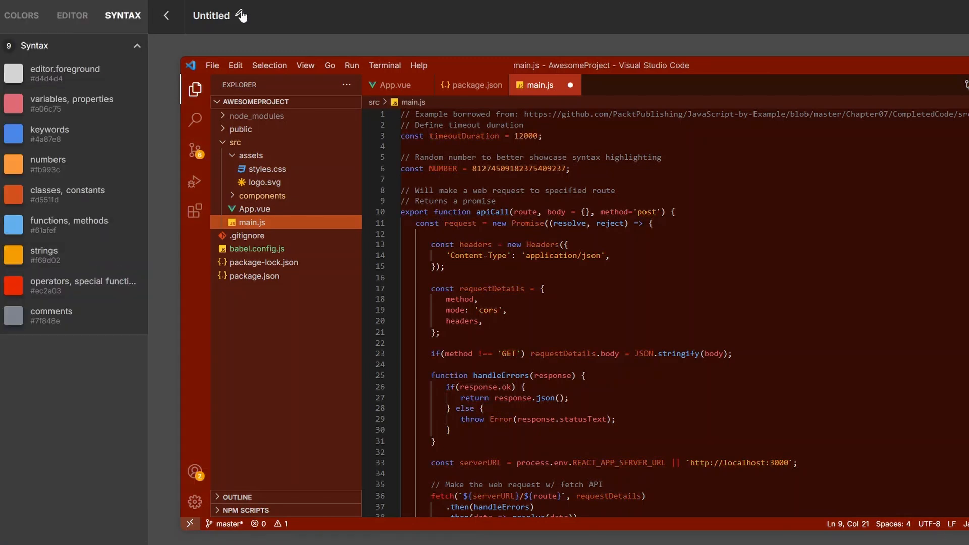
- Title the theme 'Carbonite Chamber Theme', save it and view it under Your Themes
click(242, 16)
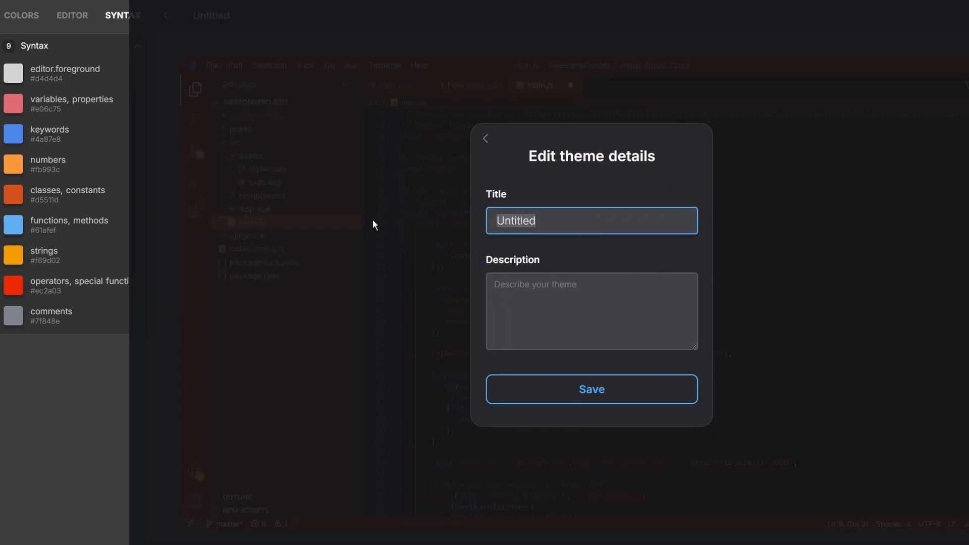
text(Carbonite C)
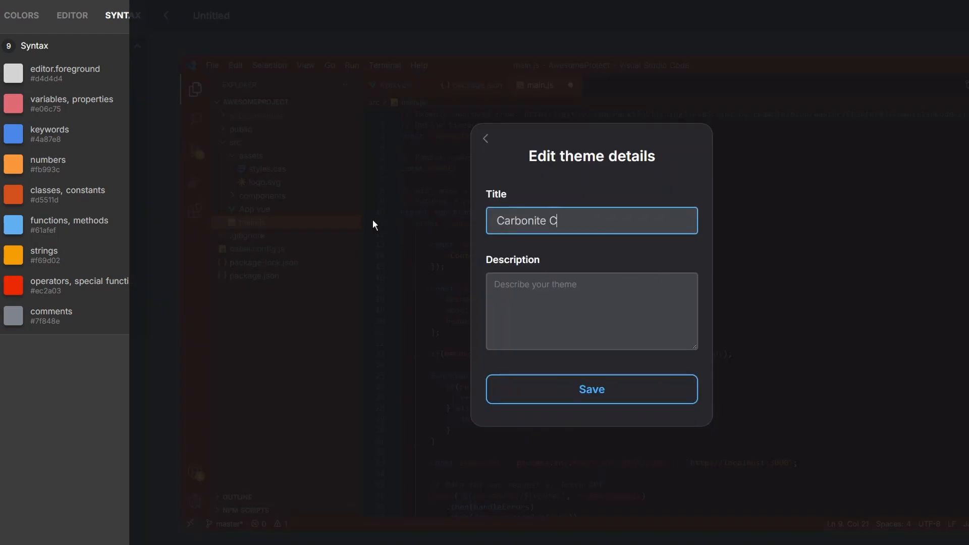
text(hamber Theme)
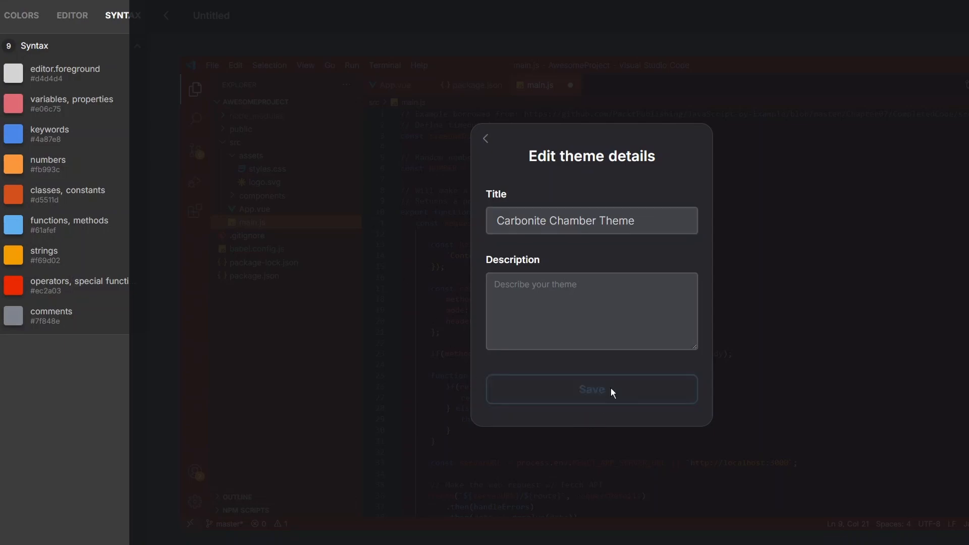
click(590, 389)
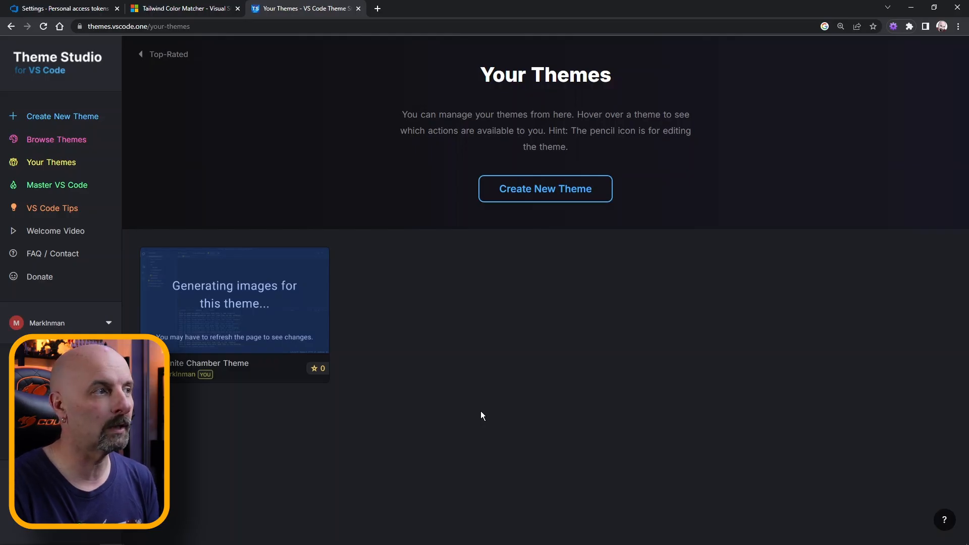
click(263, 260)
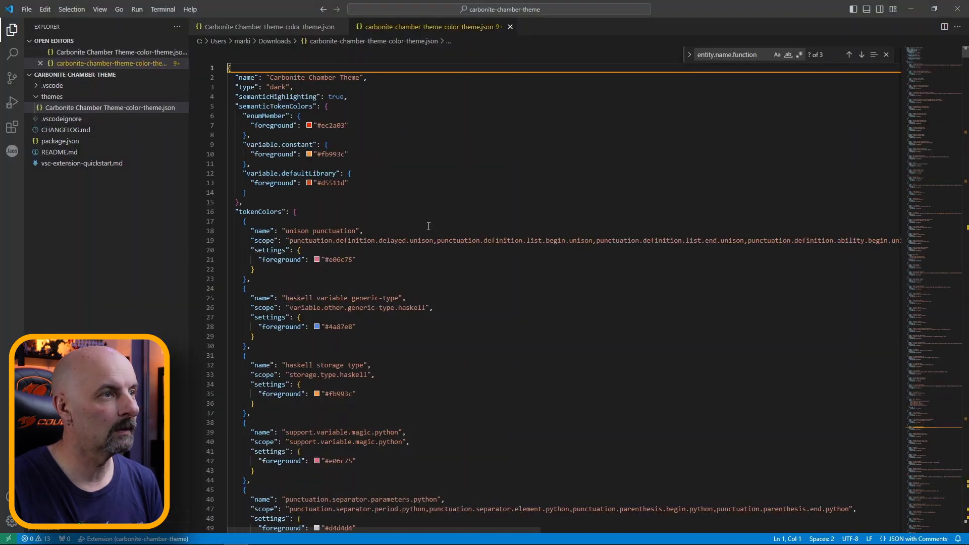
- Copy the downloaded JSON into the extension's colour-theme file and launch a test window via Run
key(ctrl+a)
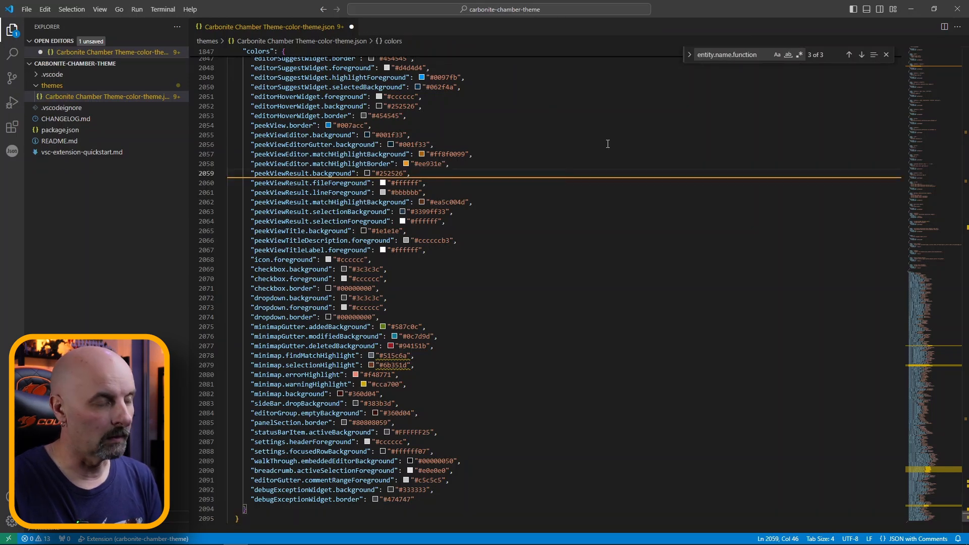
click(554, 230)
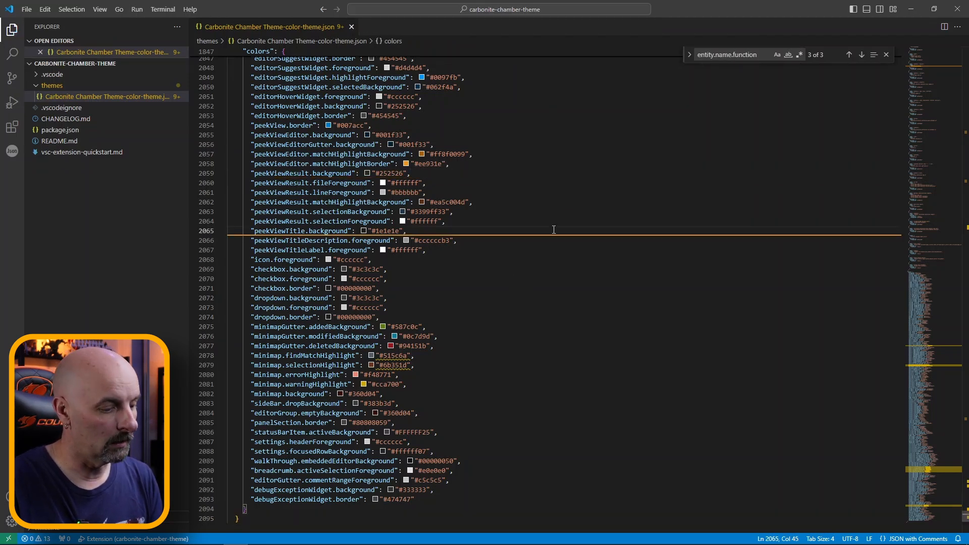
click(134, 9)
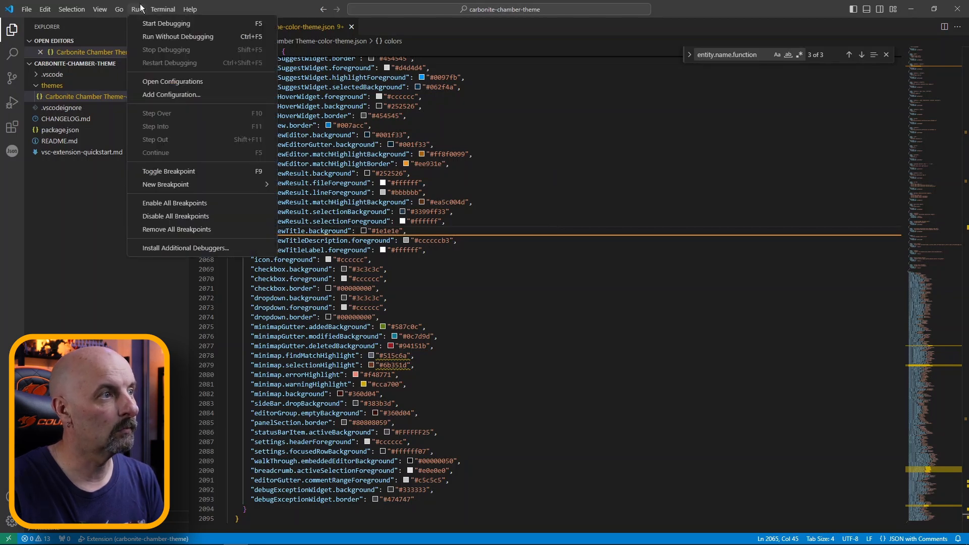
click(167, 24)
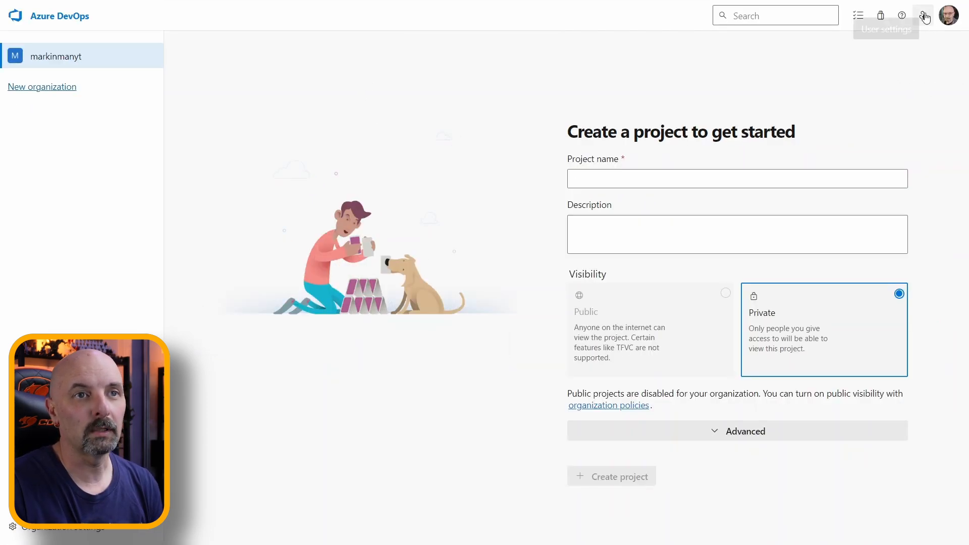
- Start a new personal access token from User settings and name it MyCoolToken
click(924, 15)
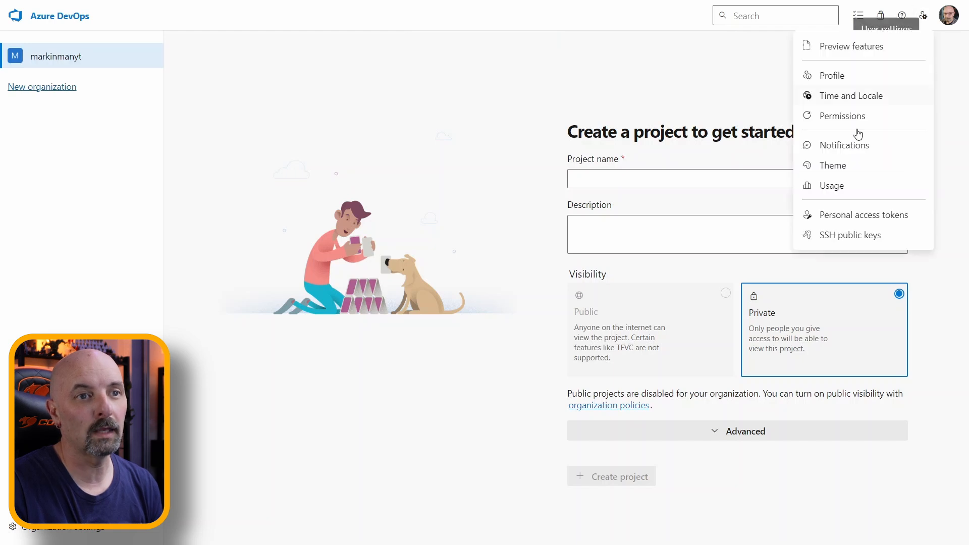
click(863, 214)
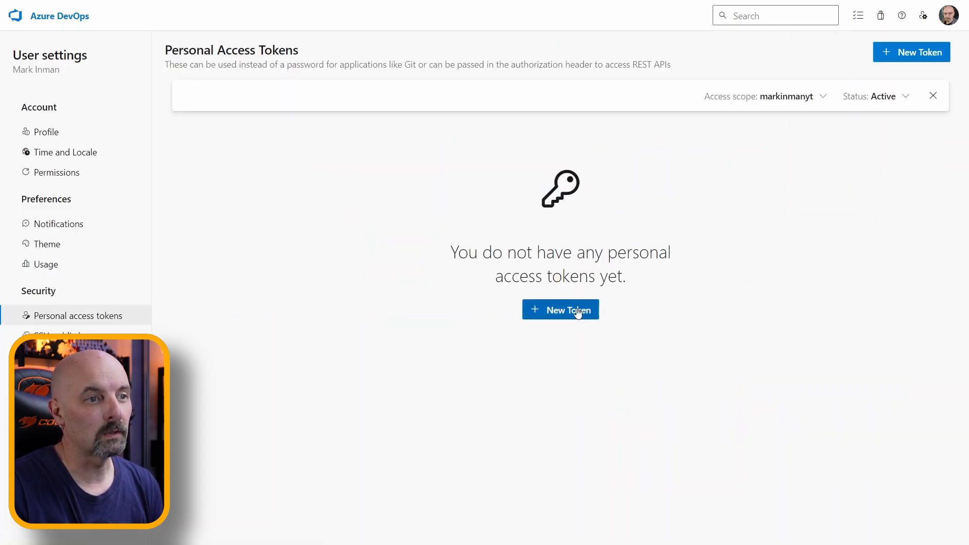
click(560, 309)
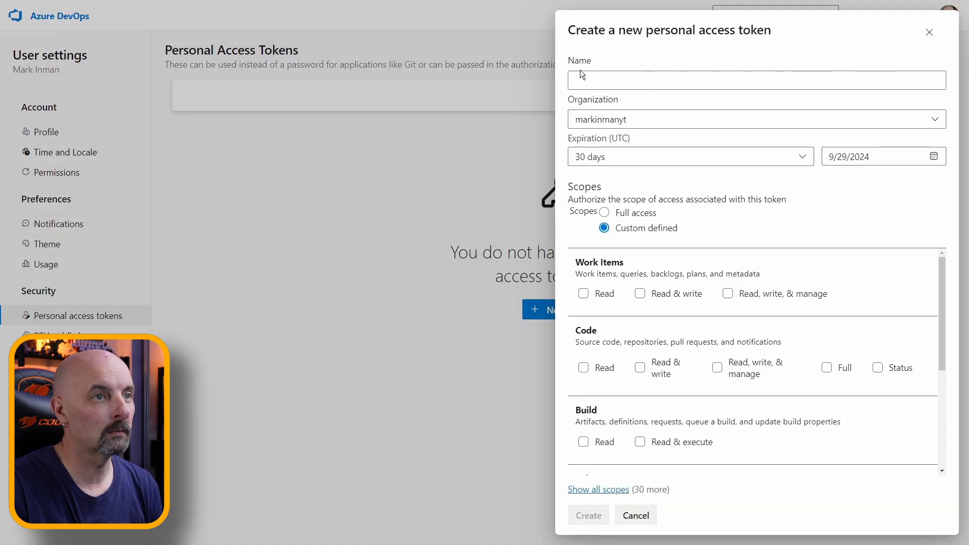
click(755, 80)
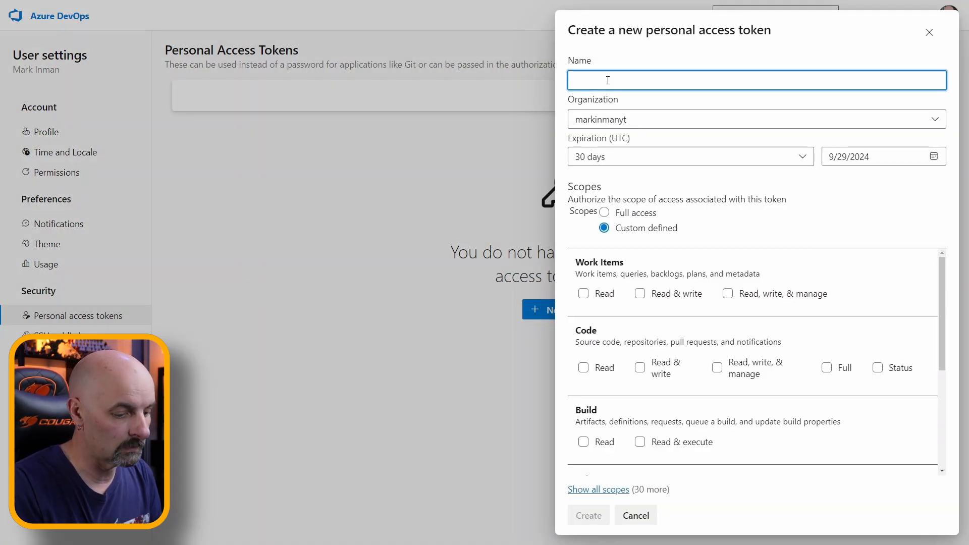
text(MyCo)
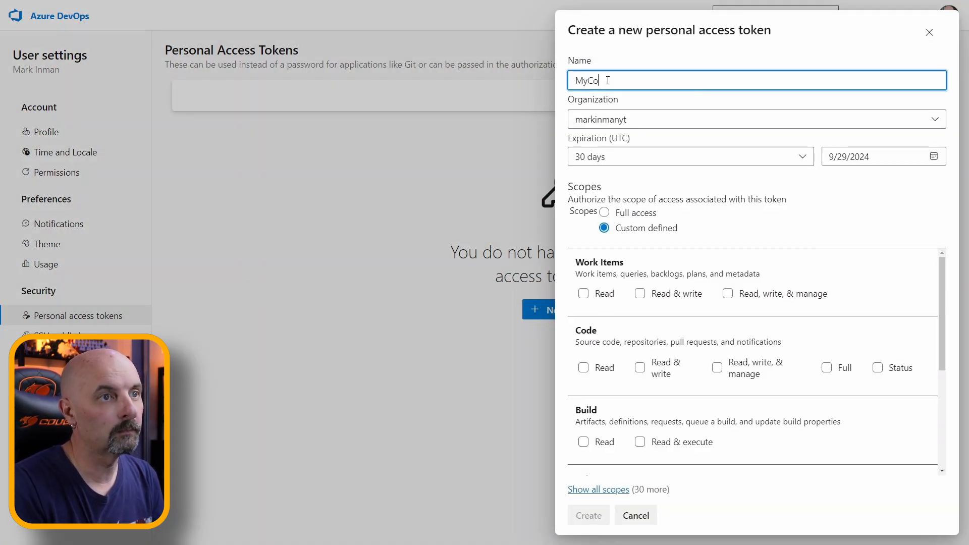
text(olToken)
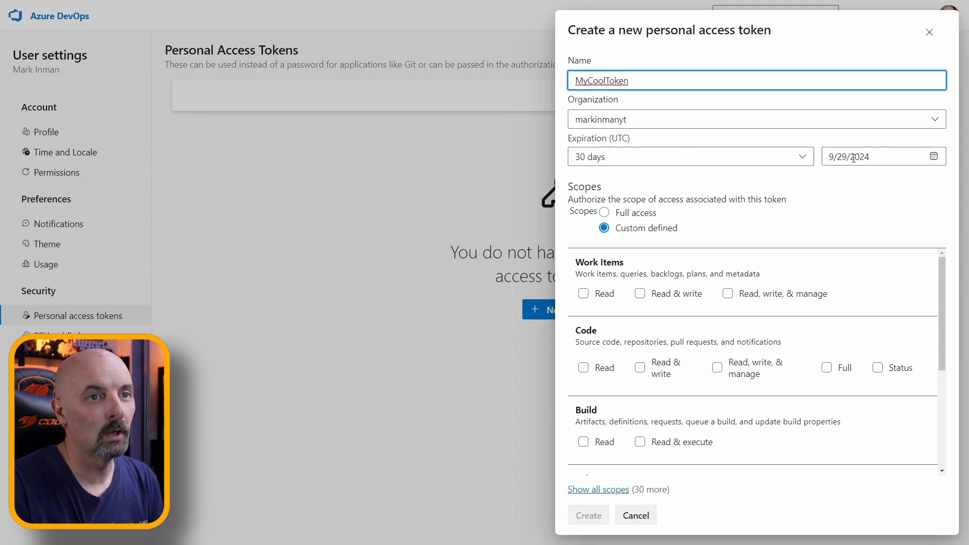
- Set a custom expiration date of 8/29/2025 for the token
click(936, 155)
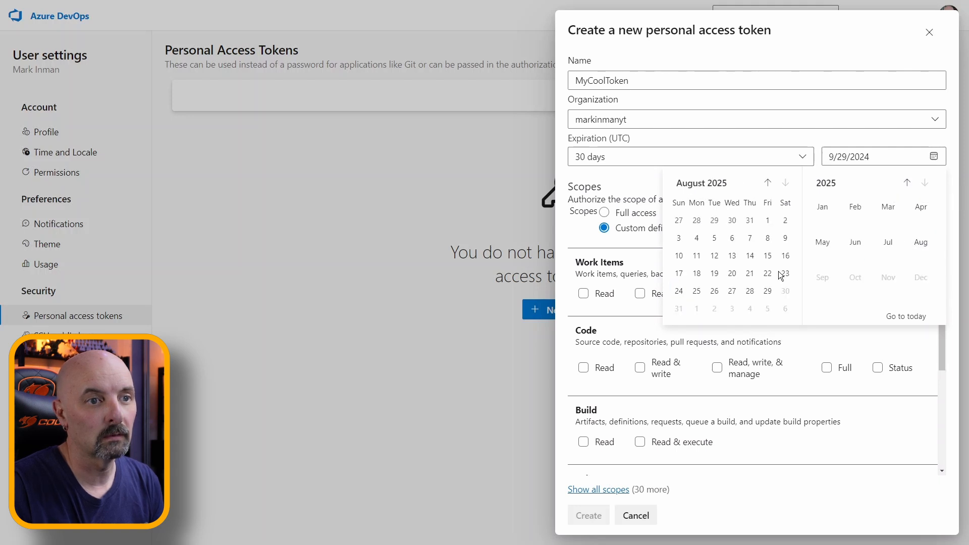
click(767, 290)
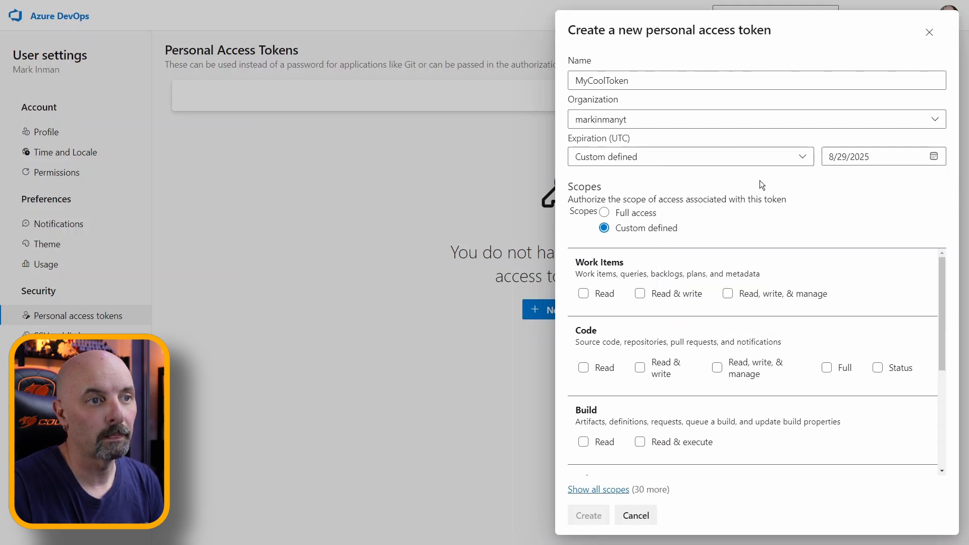
scroll(down, 3)
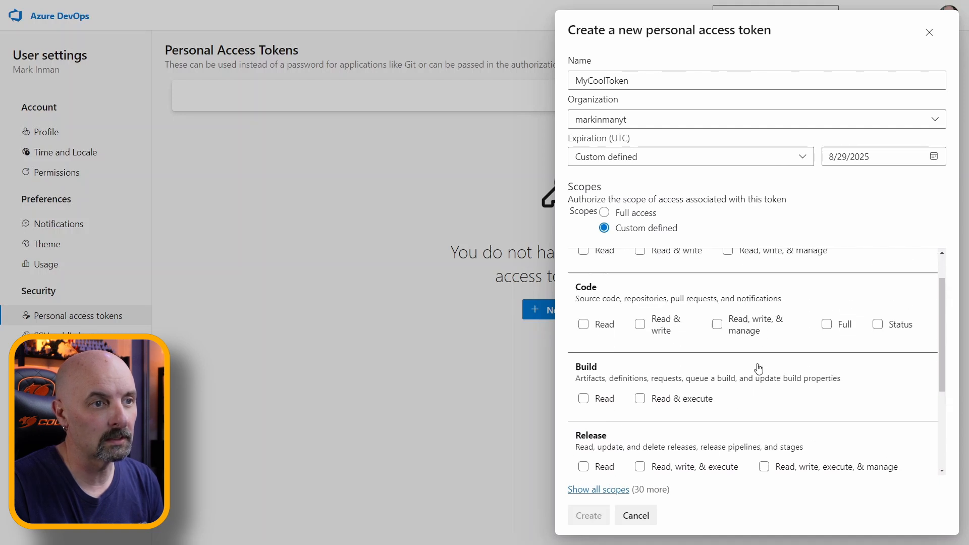
scroll(up, 3)
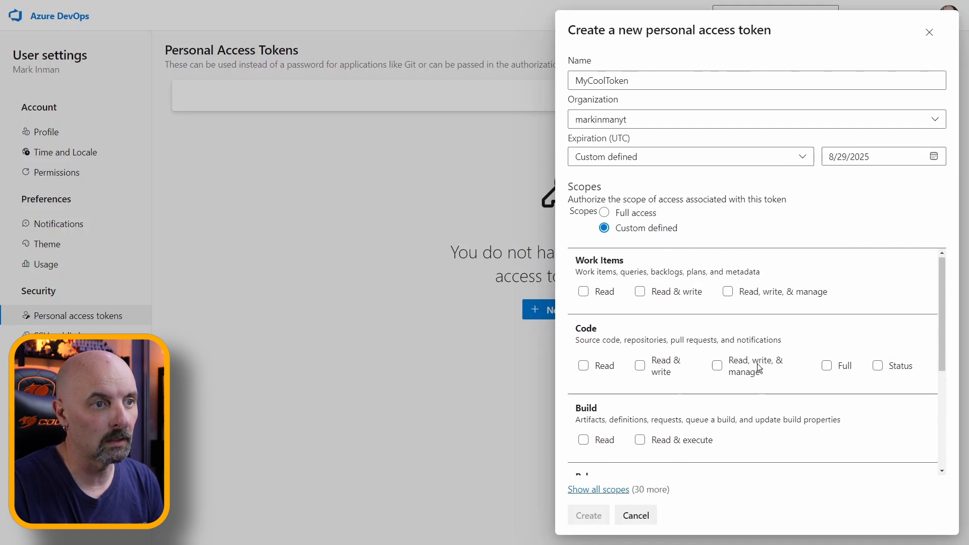
scroll(down, 3)
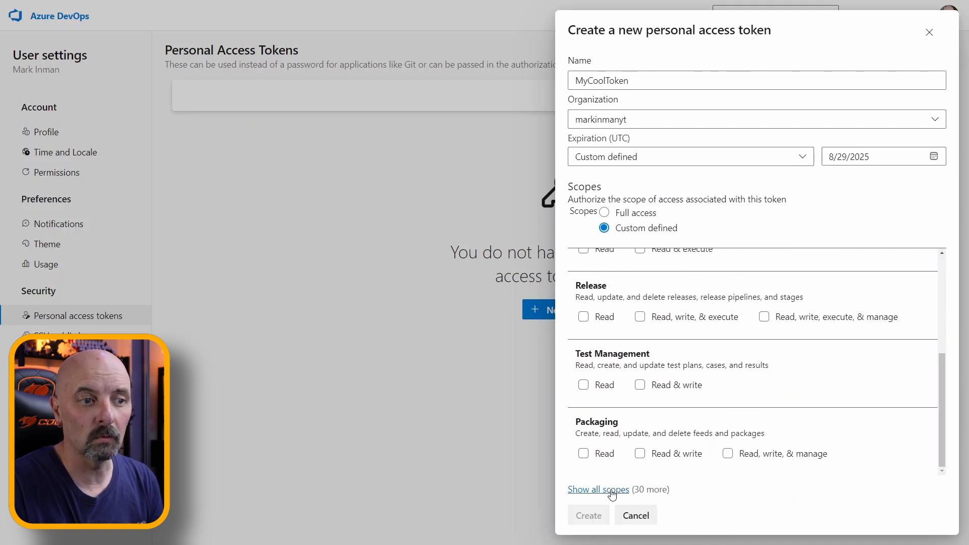
- Show all scopes, grant Marketplace access and create the token
click(598, 489)
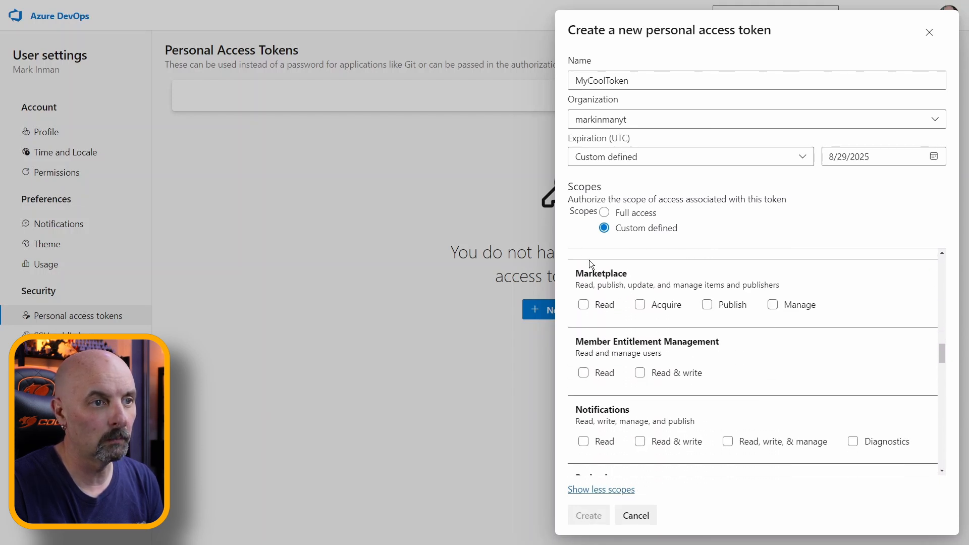
click(773, 303)
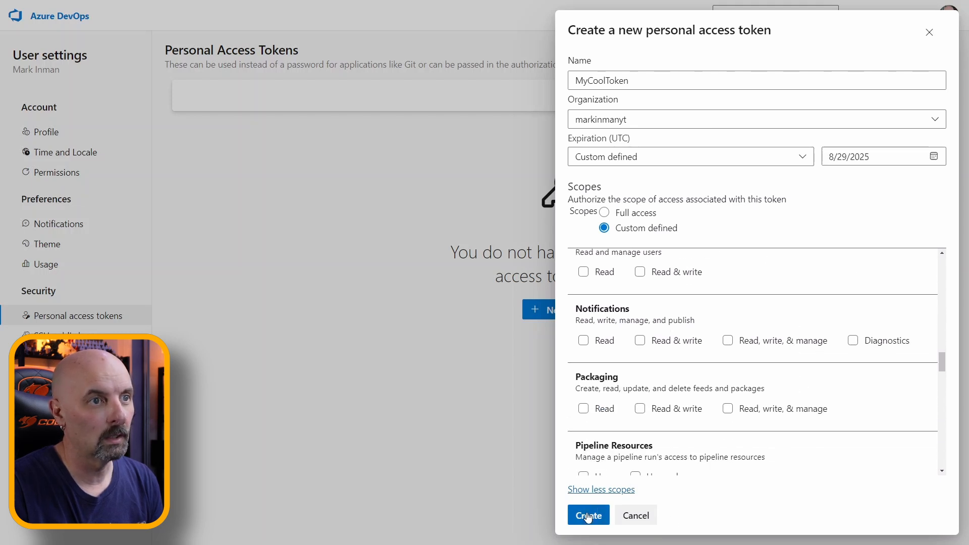
click(588, 515)
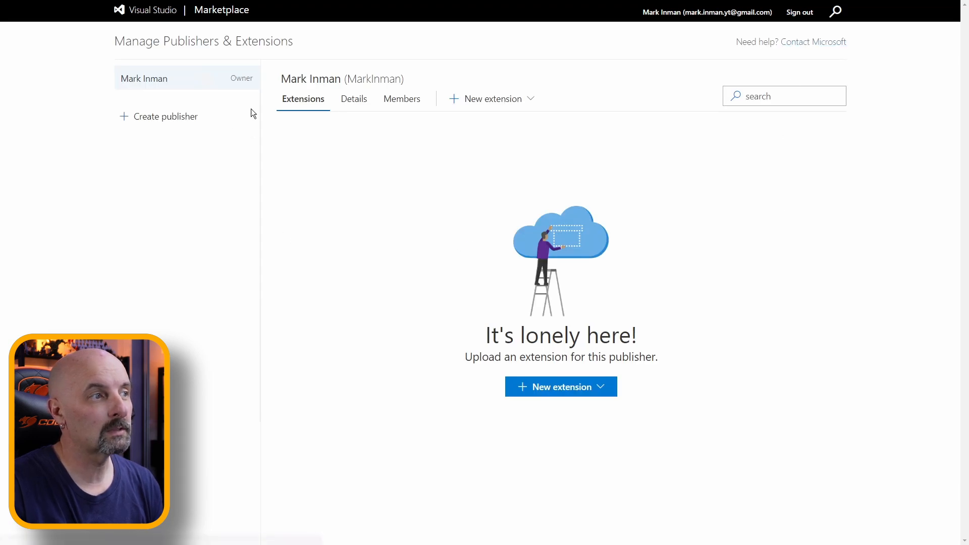
- Create a new Marketplace publisher and start its name with 'Mark'
click(164, 116)
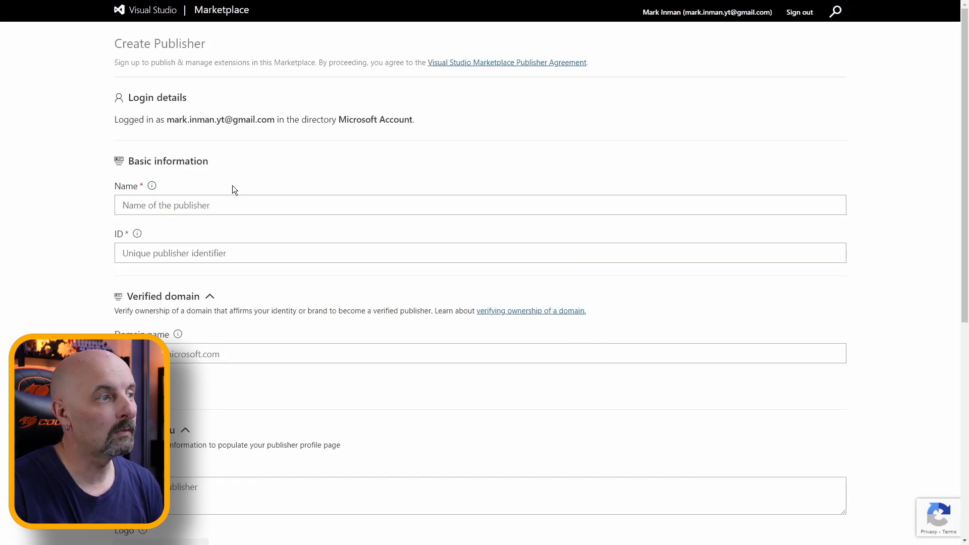
click(480, 205)
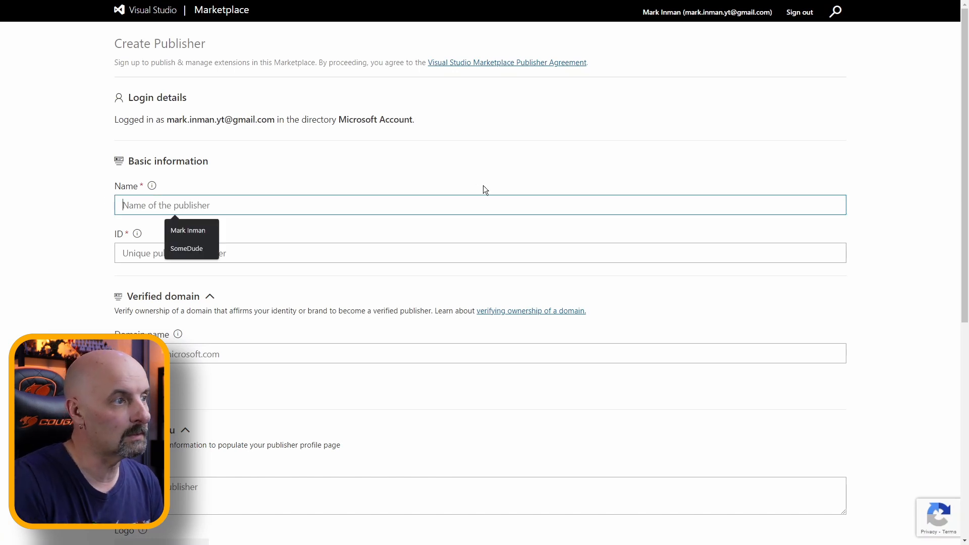
text(Mar)
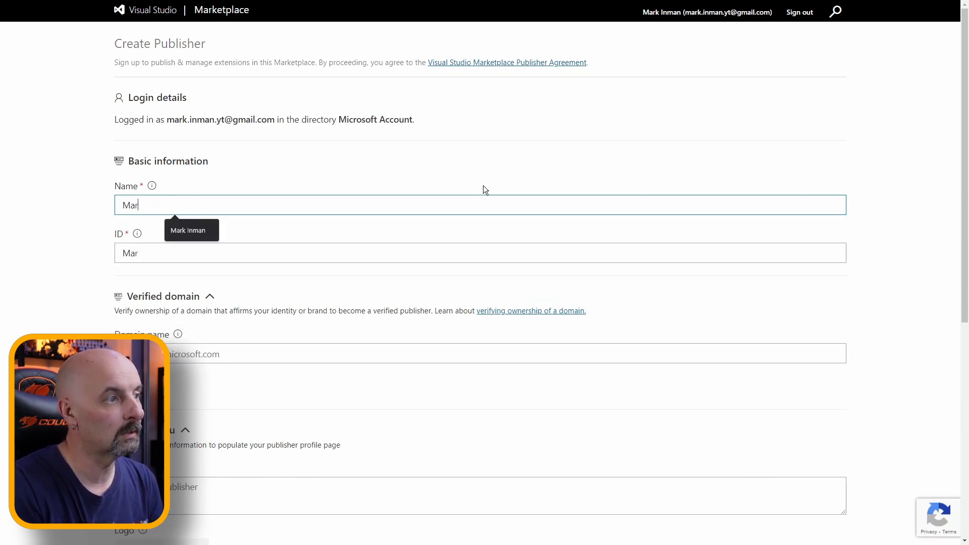
text(k)
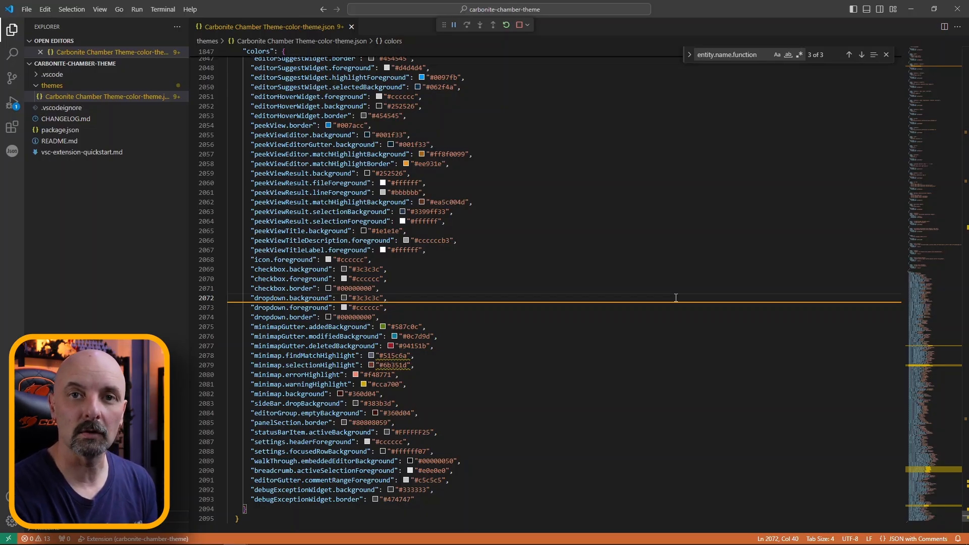
mouse_move(605, 260)
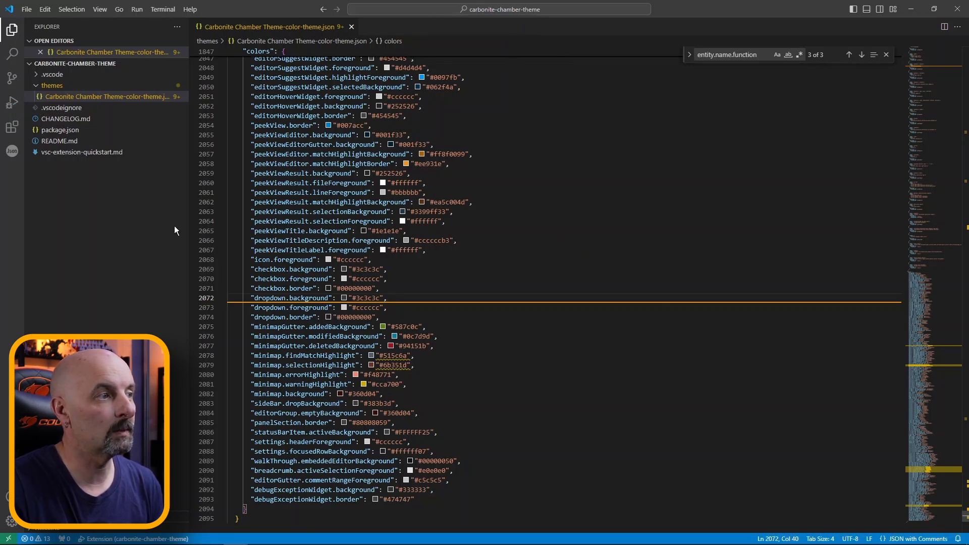
- Add "publisher": "MarkInman" to package.json after the description, alongside banner, icon and keywords
click(59, 130)
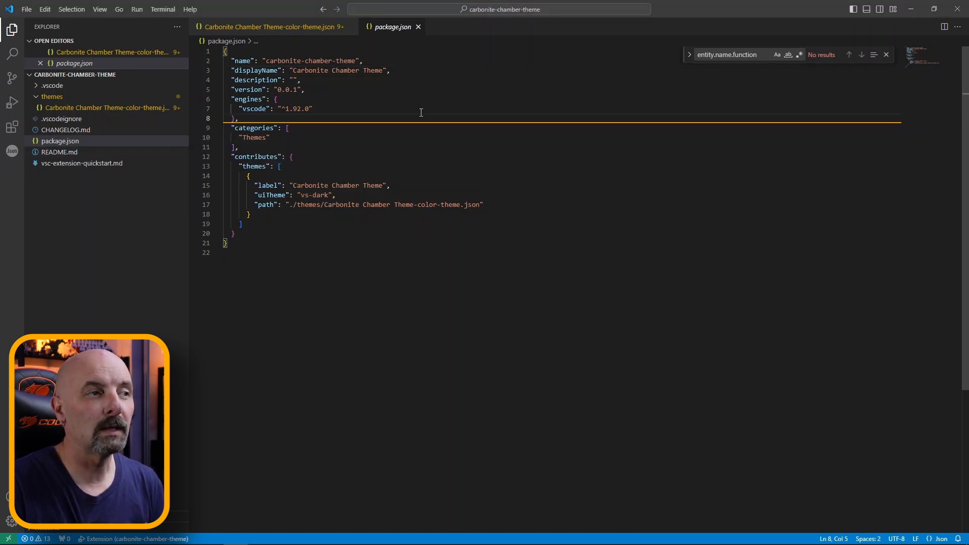
mouse_move(337, 152)
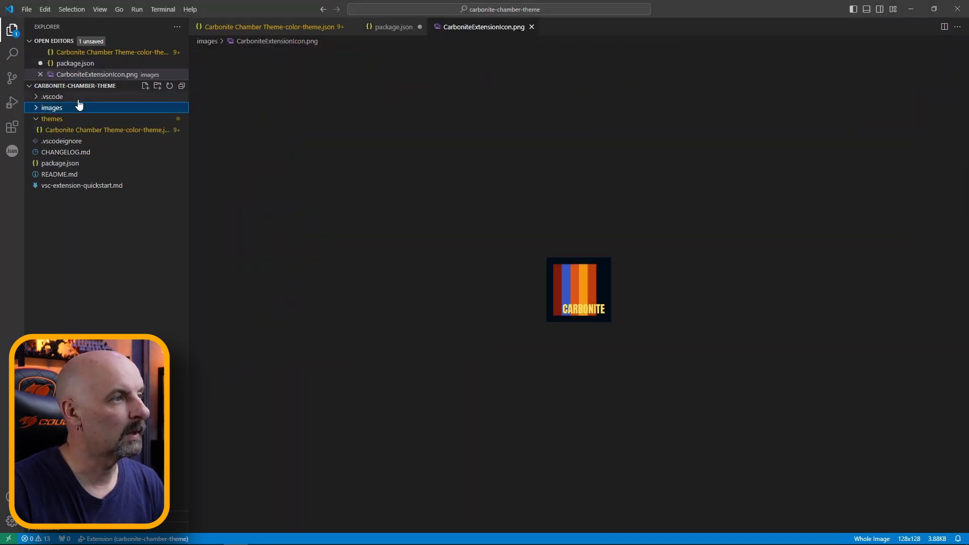
click(391, 26)
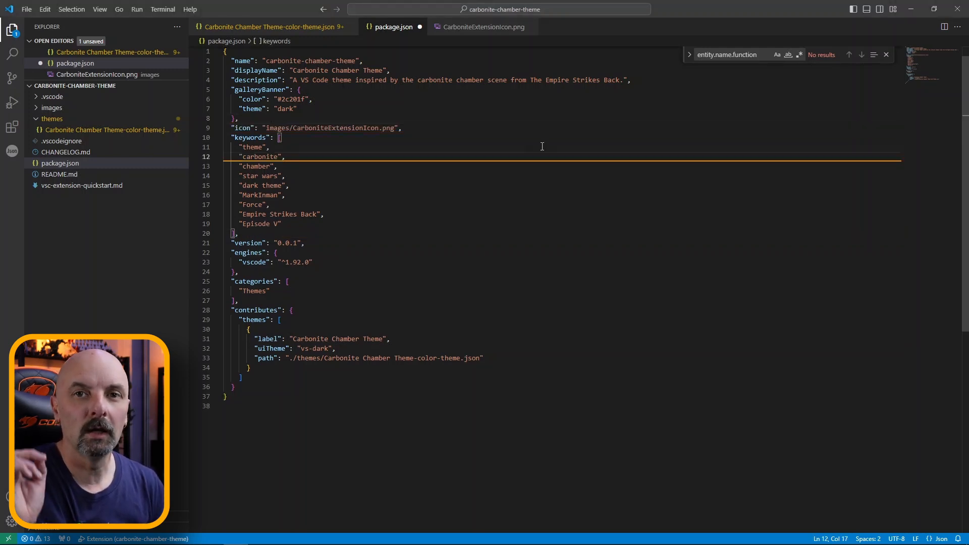
key(Enter)
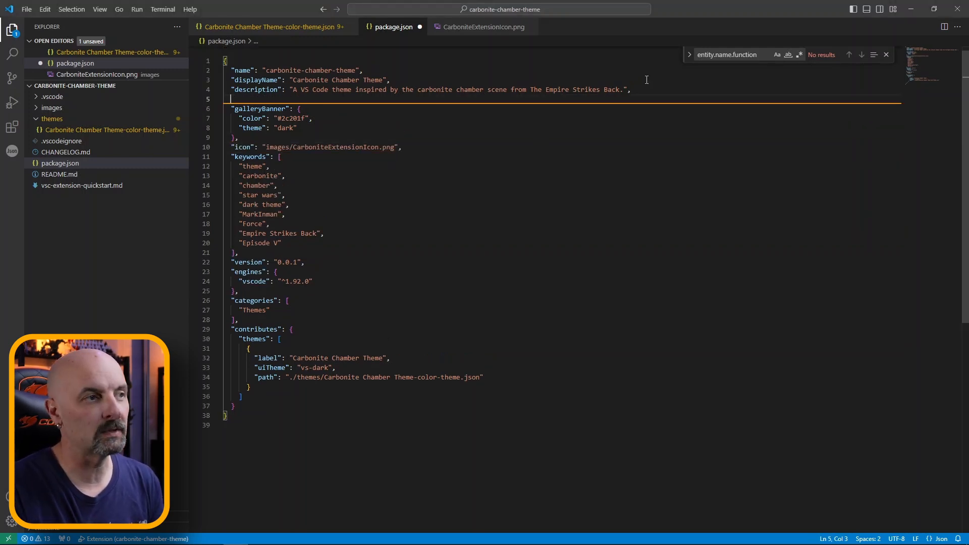
text("publisher": "MarkInman",)
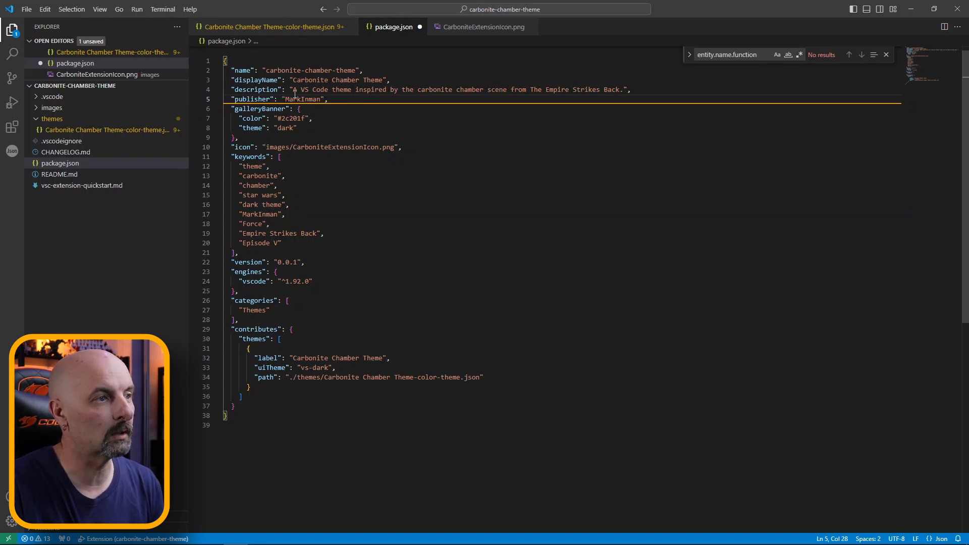
double_click(302, 99)
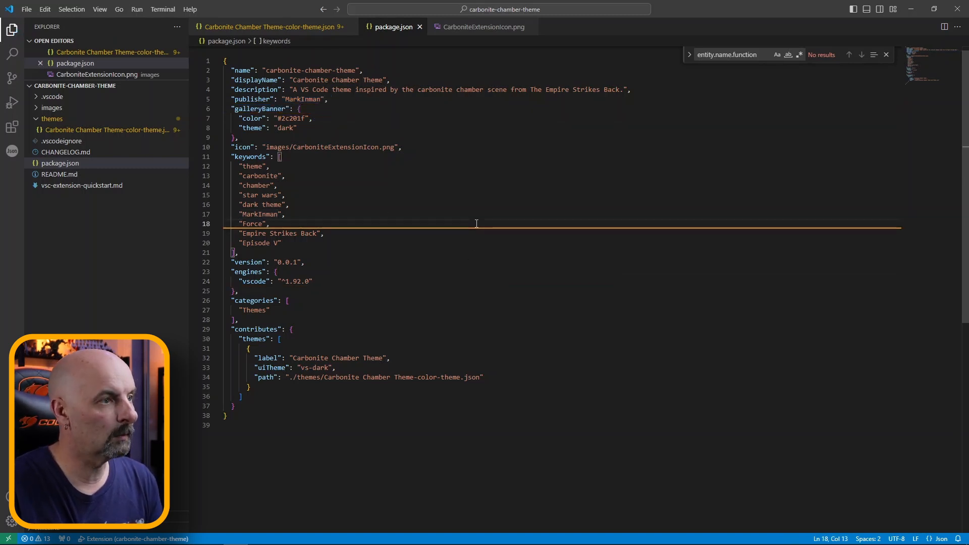
- Bring up an integrated terminal for the project
key(ctrl+`)
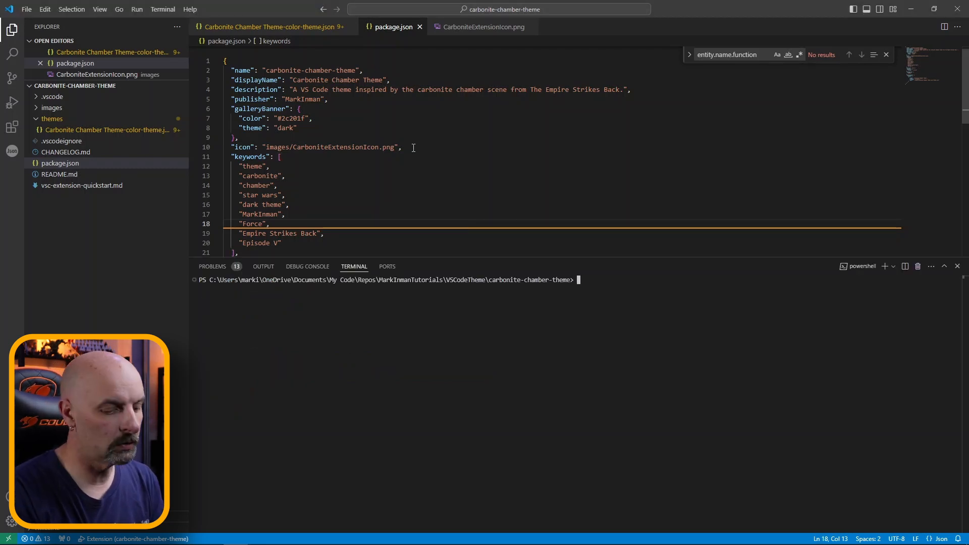
- Run npm install -g vsce to install the publishing tool globally
text(npm)
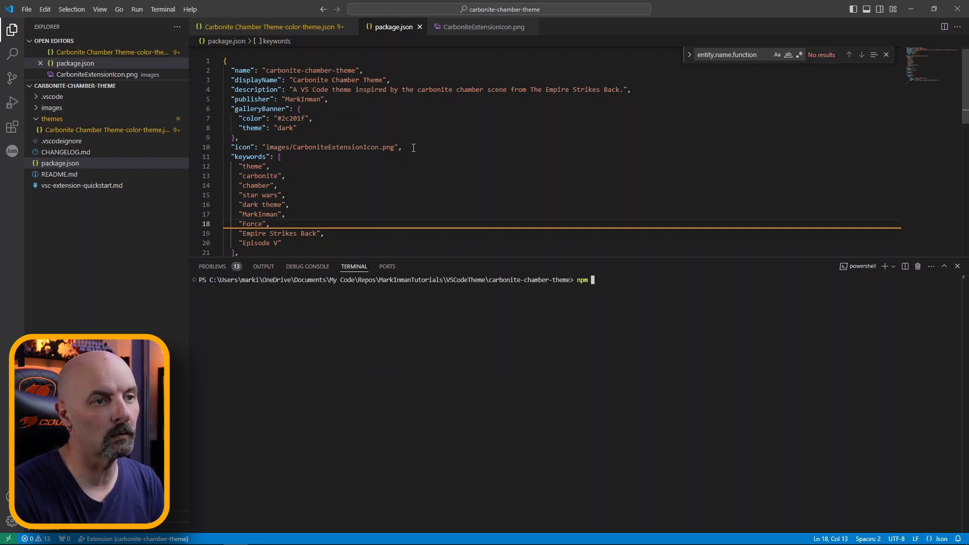
text(install)
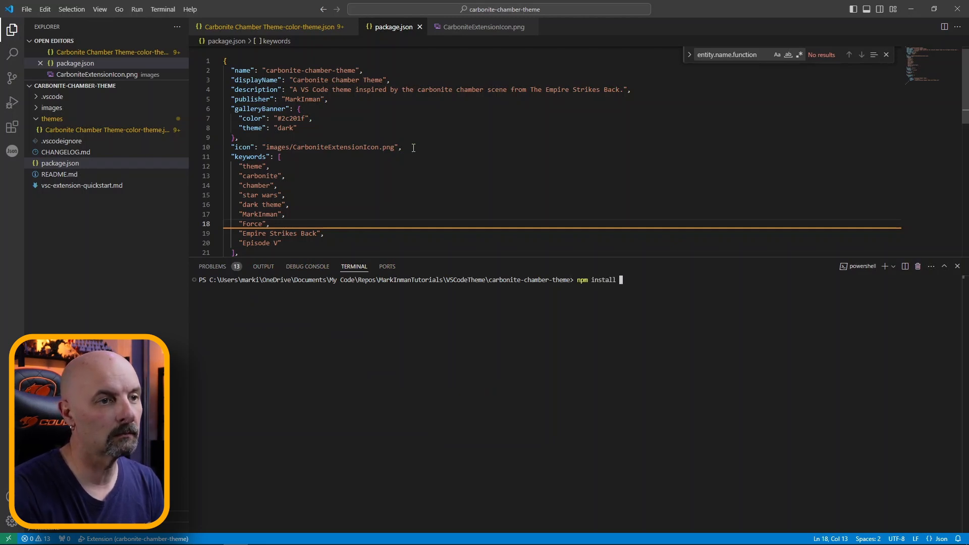
text(-g vsce)
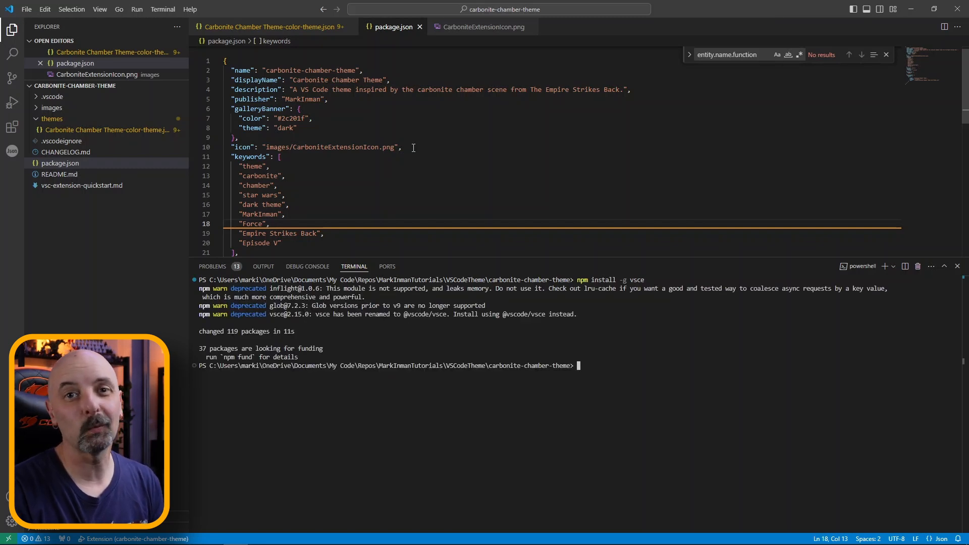
- Run vsce login for the publisher and answer y to overwrite the stored token
text(vsce login MarkInman)
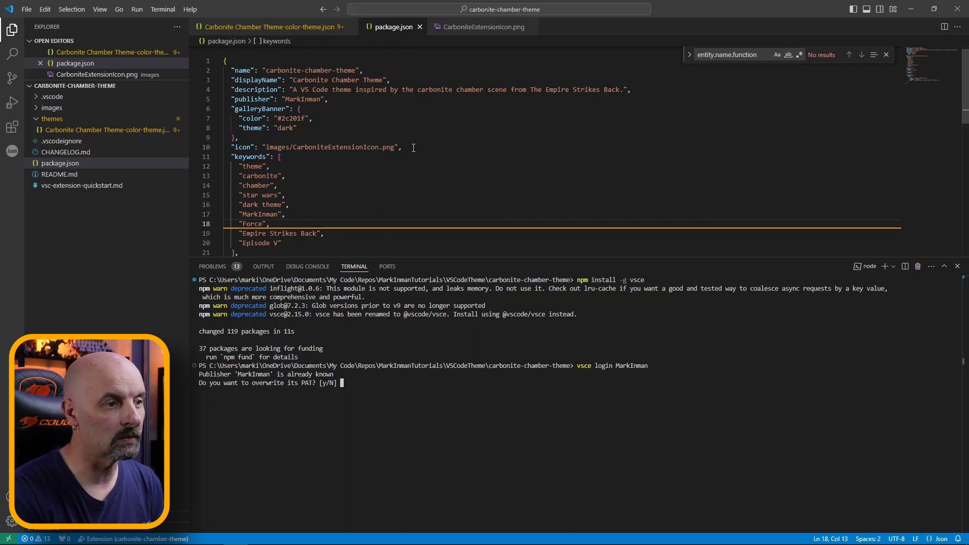
text(y)
text(vsce packa)
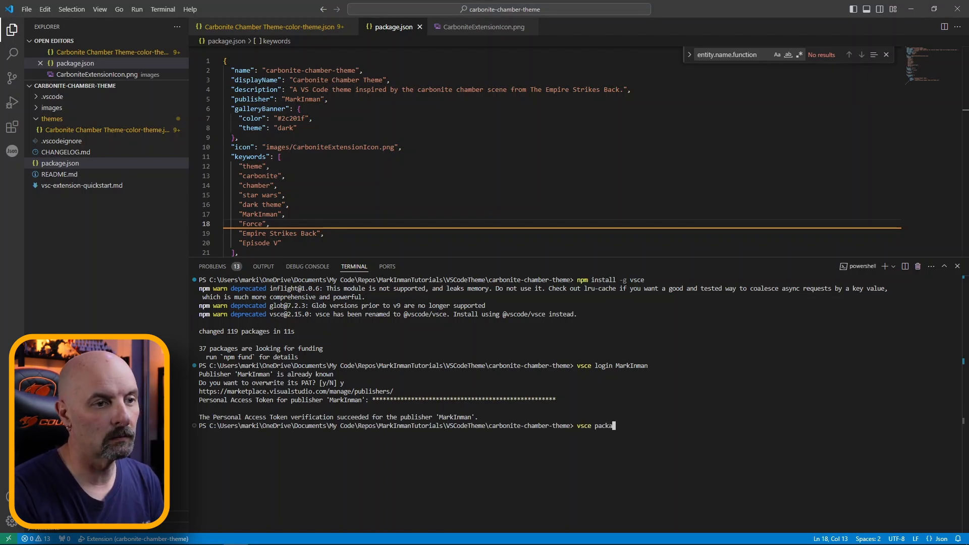
- Run vsce package in the terminal and confirm the warning with y
text(ge)
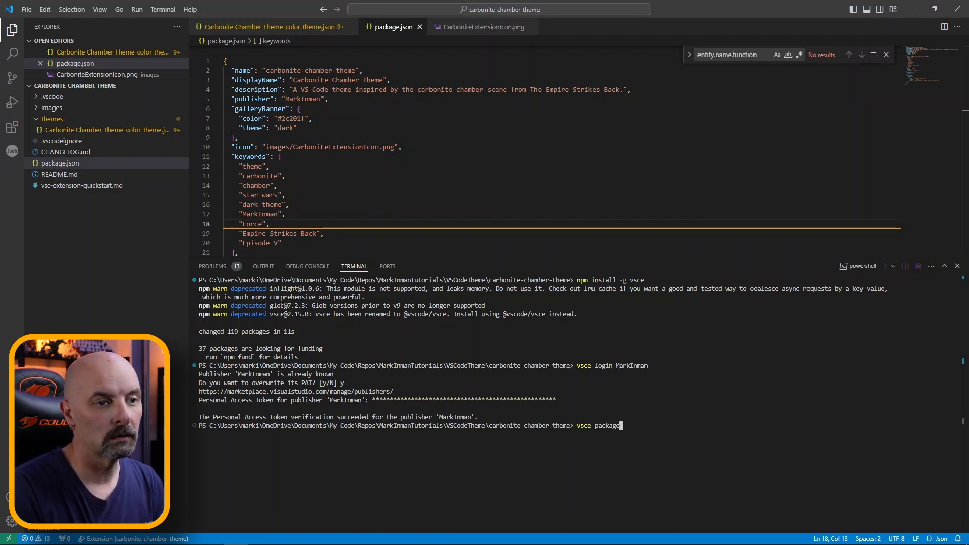
key(Enter)
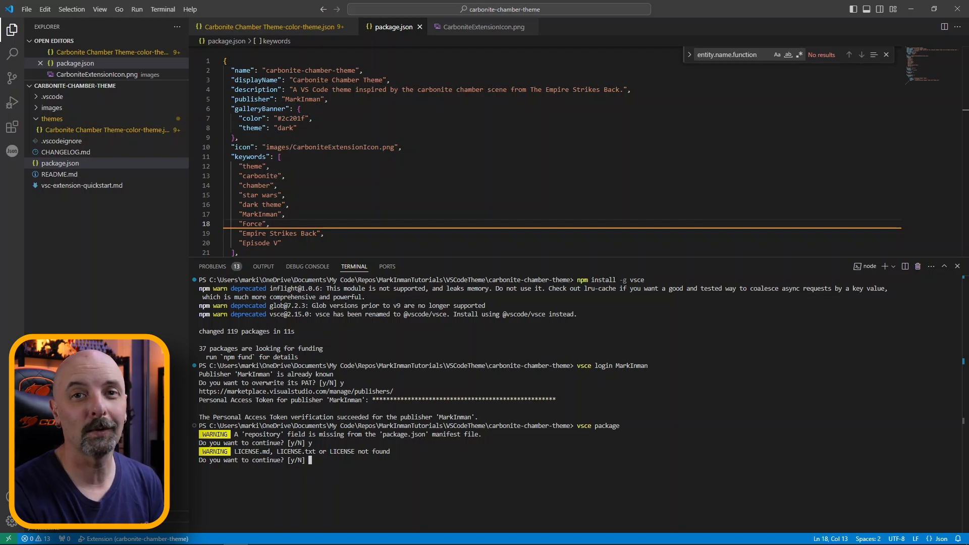
text(y)
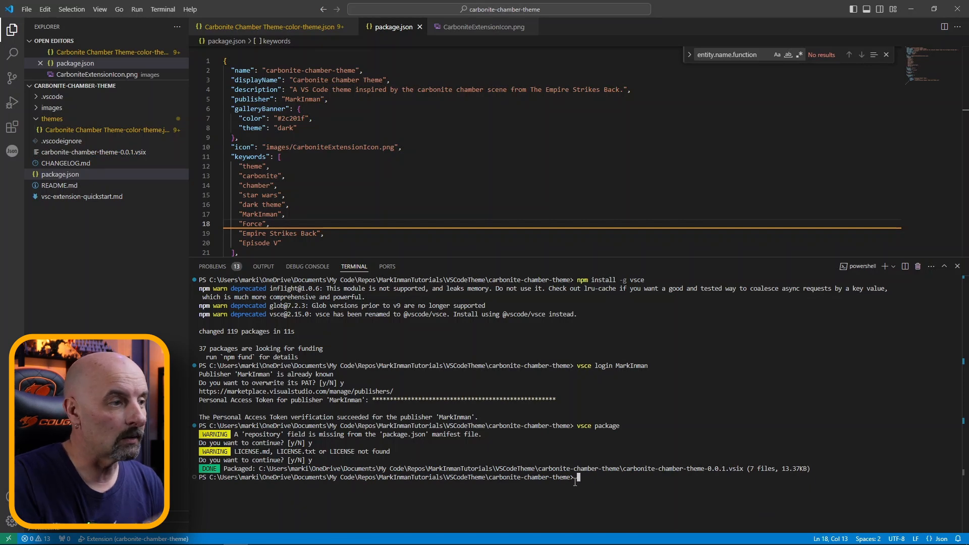
- Enter the vsce publish command to push the extension to the Marketplace
text(vsce publi)
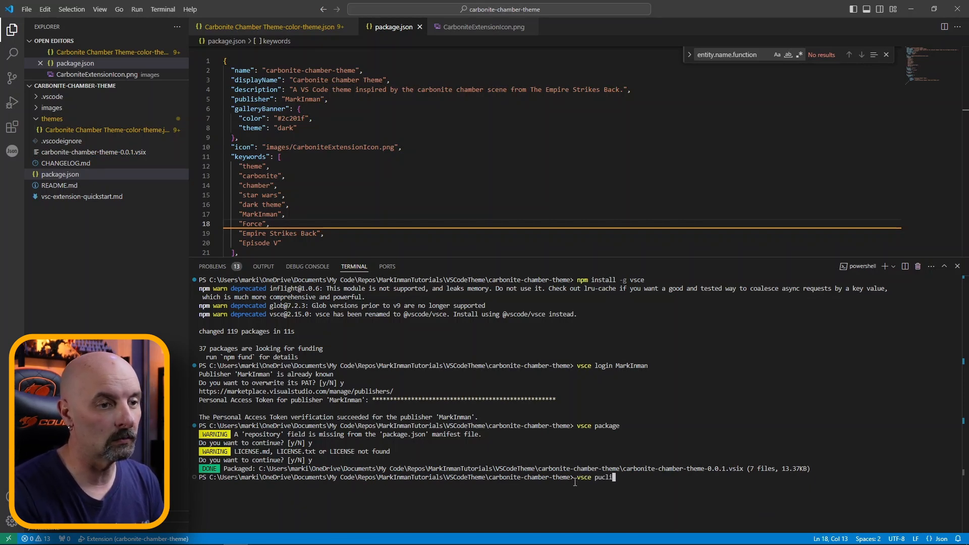
key(Backspace)
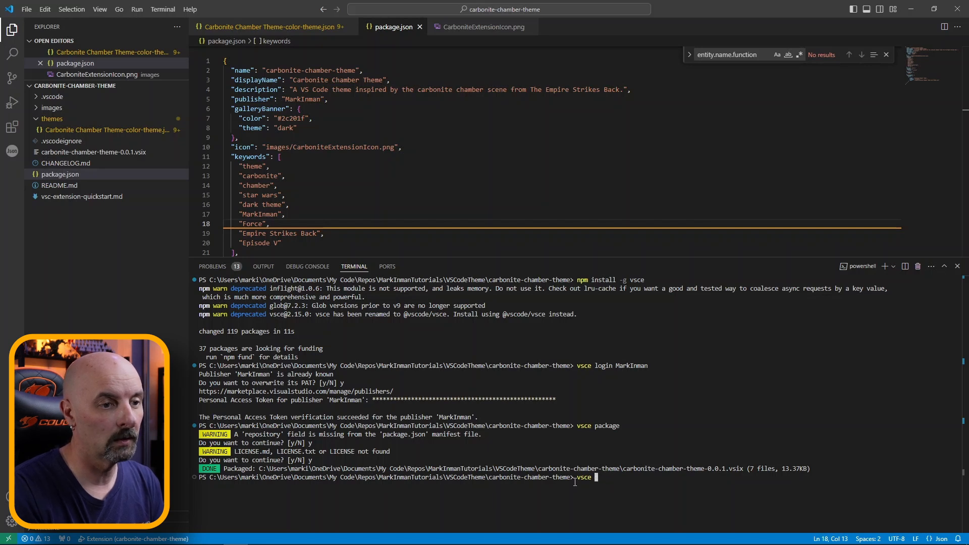
text(publish)
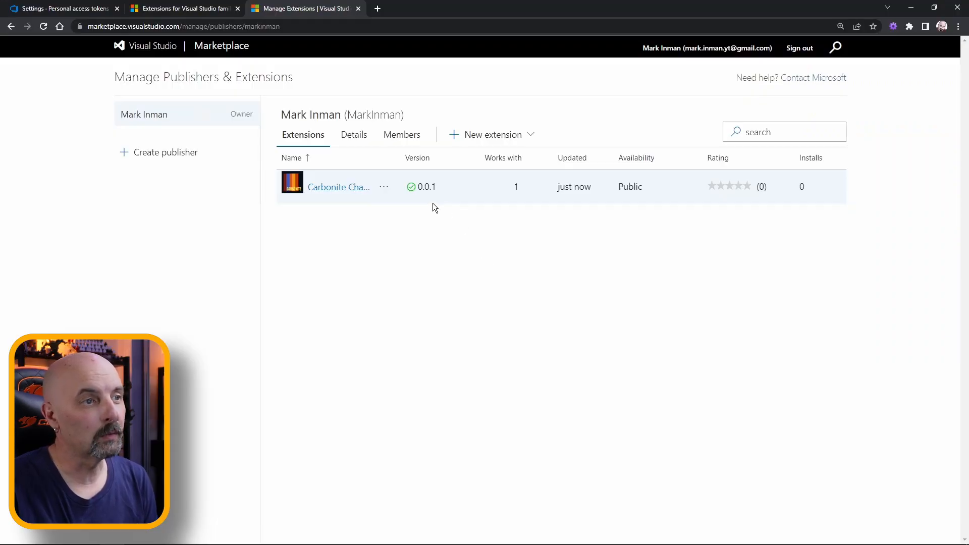
- View the extension from Manage Publishers, search 'carbonite' and open the Carbonite Chamber Theme listing
click(383, 187)
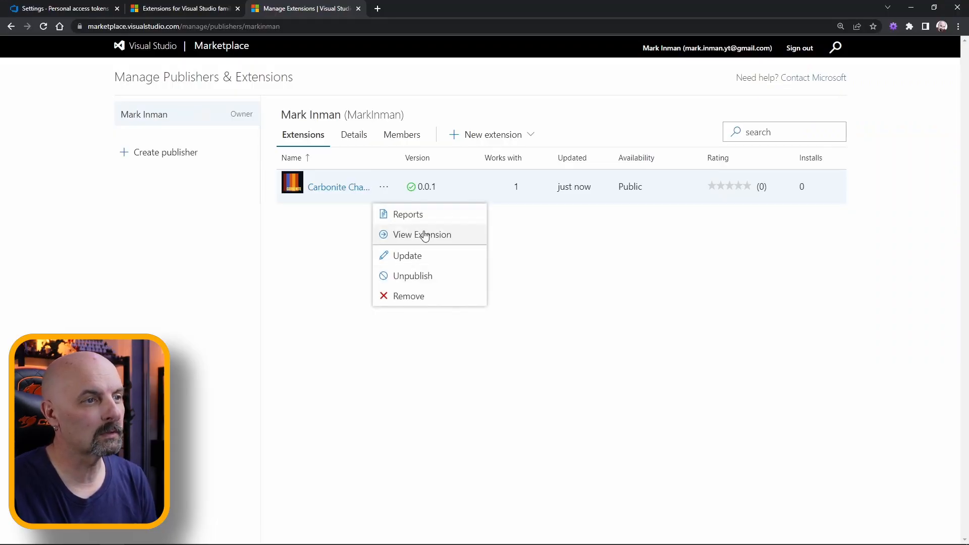
click(422, 234)
text(c)
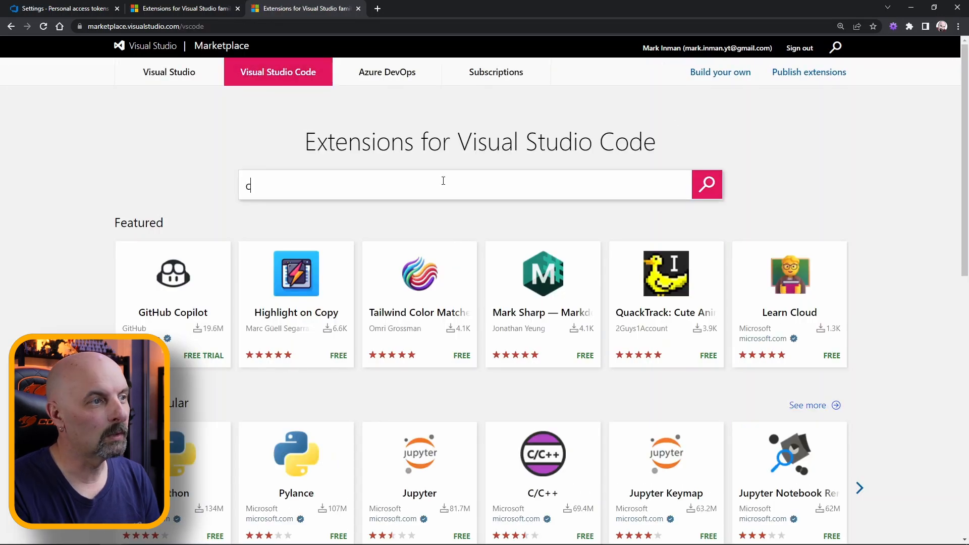
text(arbonite)
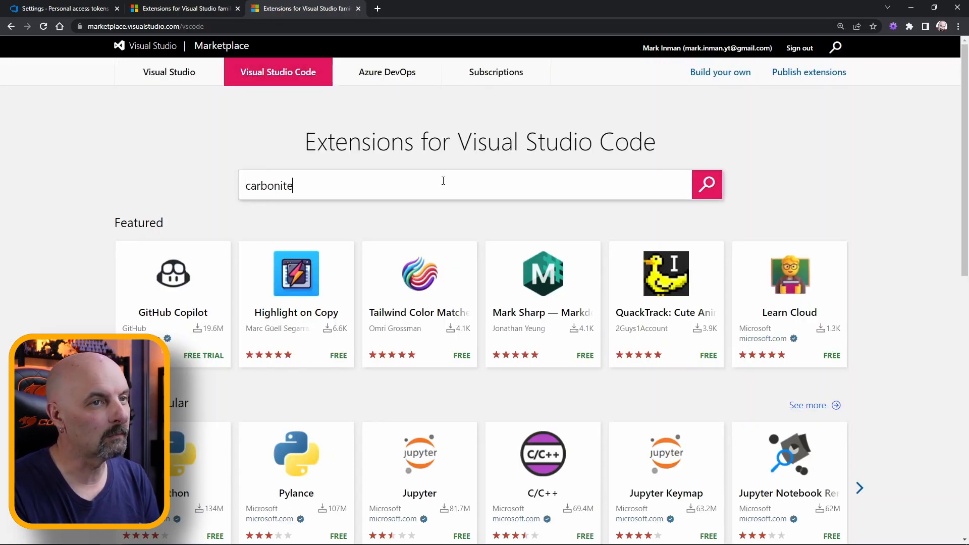
click(706, 184)
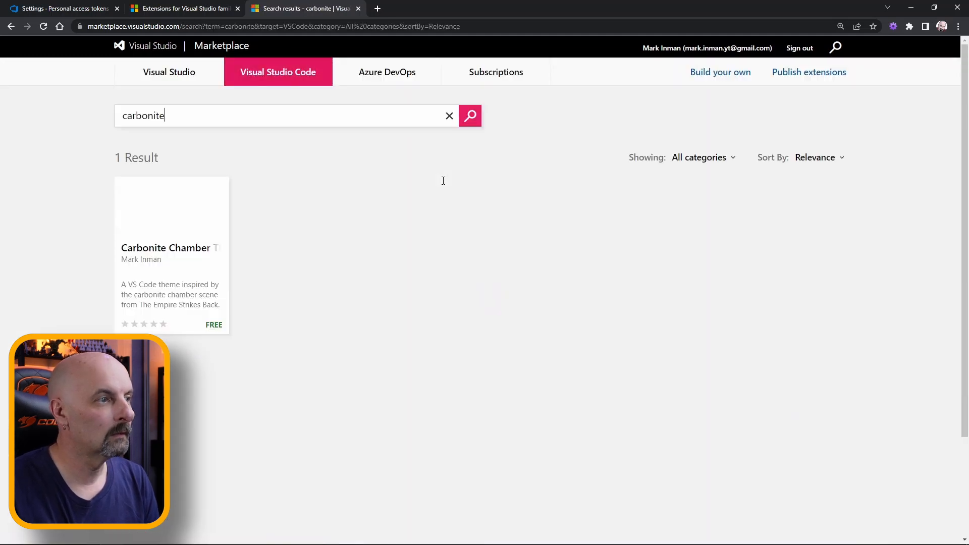
click(165, 248)
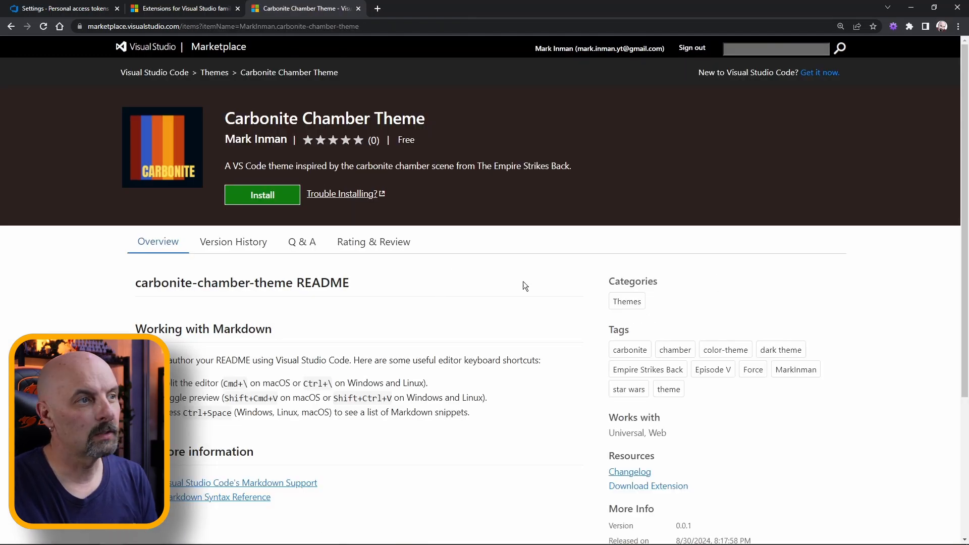
mouse_move(573, 131)
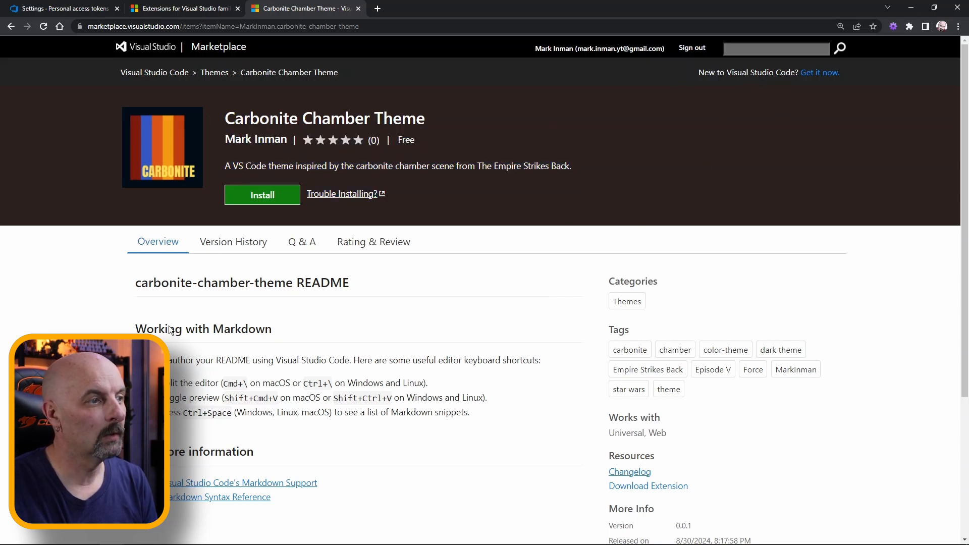
mouse_move(517, 422)
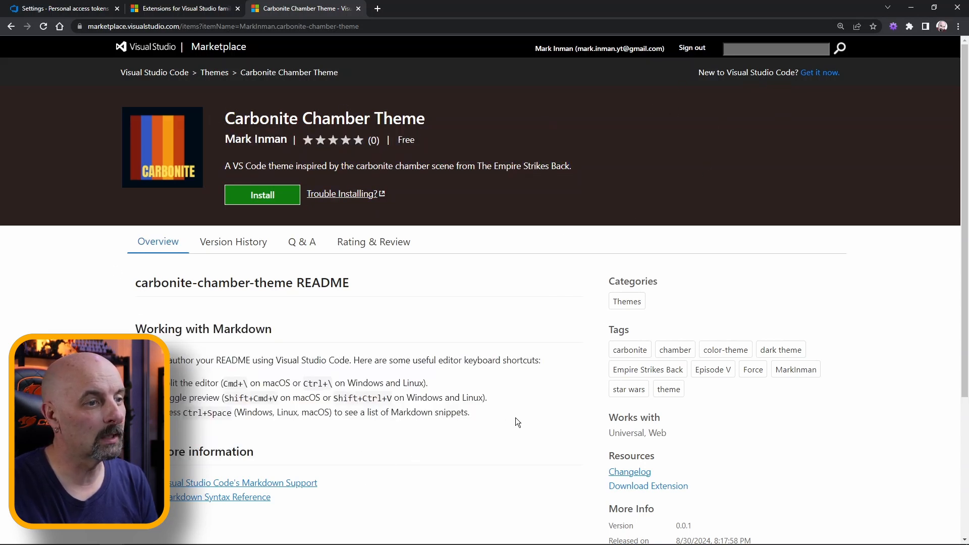
mouse_move(574, 411)
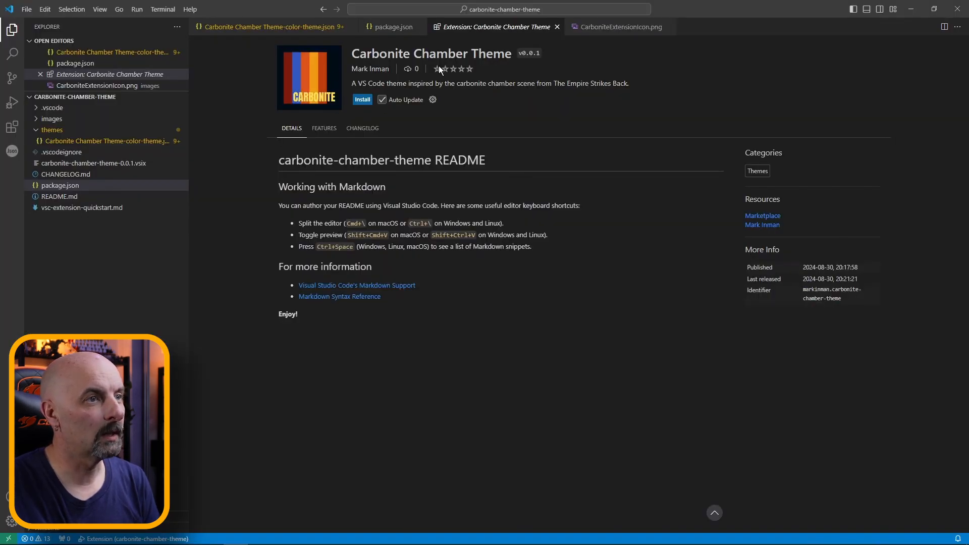
- Install Carbonite Chamber Theme and set it as the colour theme
click(362, 99)
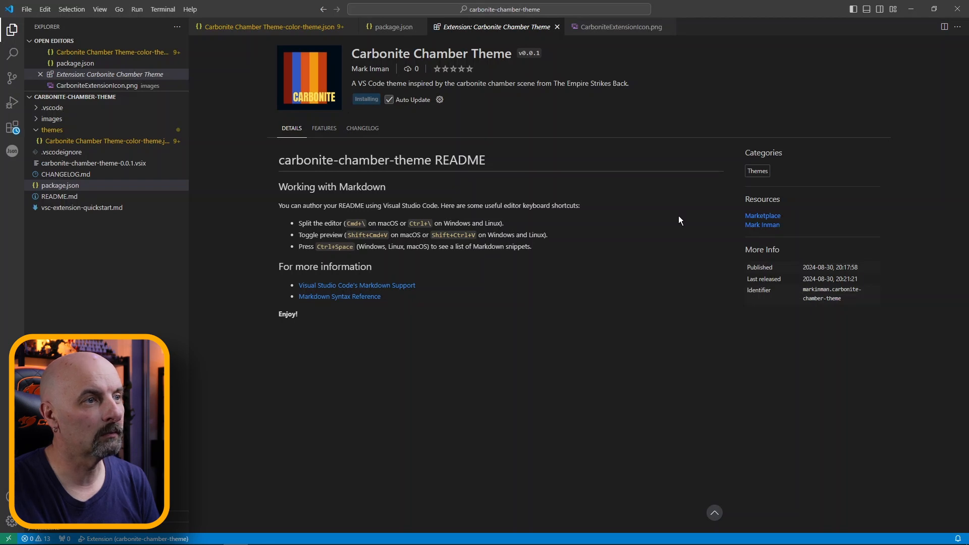
click(376, 99)
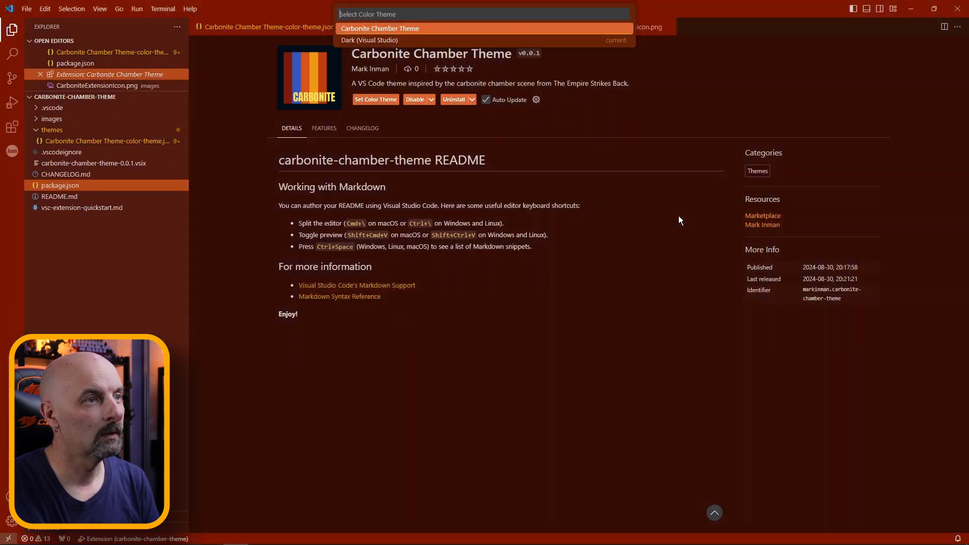